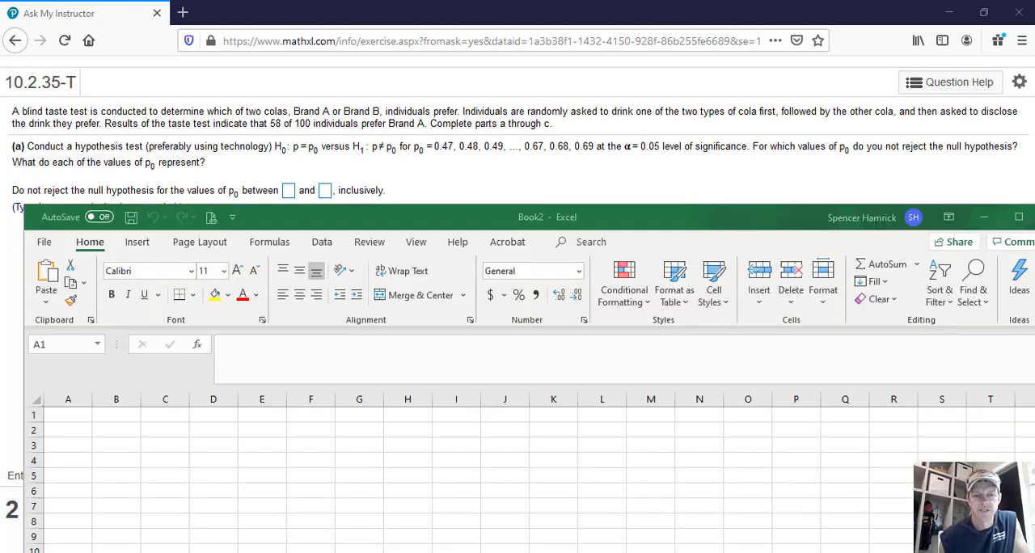
pyautogui.moveTo(89, 453)
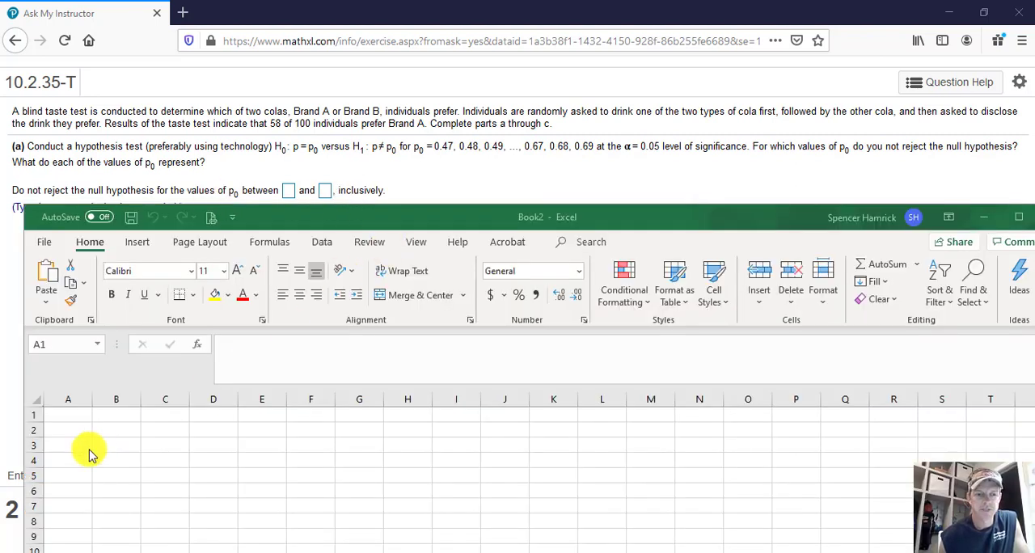
# Enter the counts 58 and 100 in column A and the first p0 value 0.47 in C1.
pyautogui.click(68, 418)
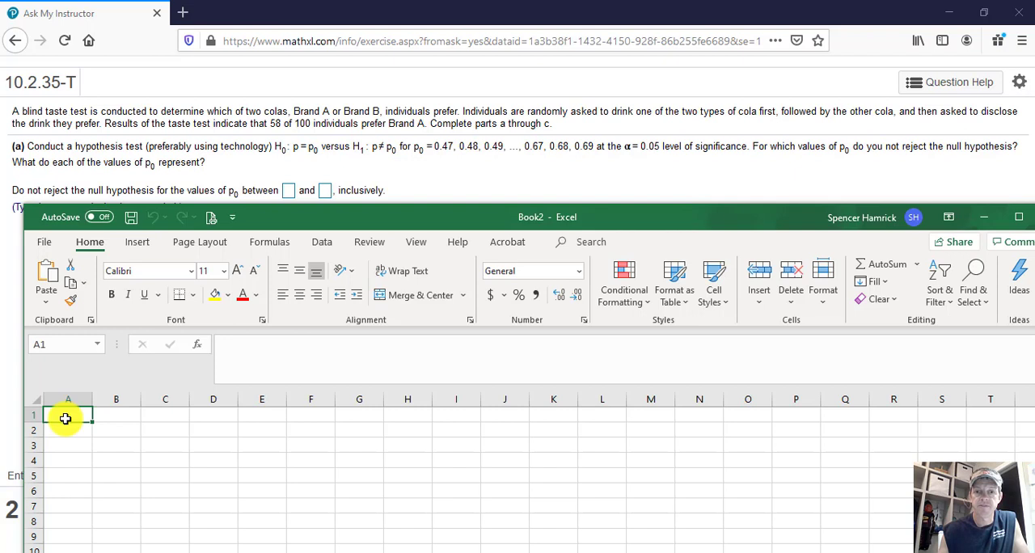
pyautogui.write('58')
pyautogui.click(68, 431)
pyautogui.write('100')
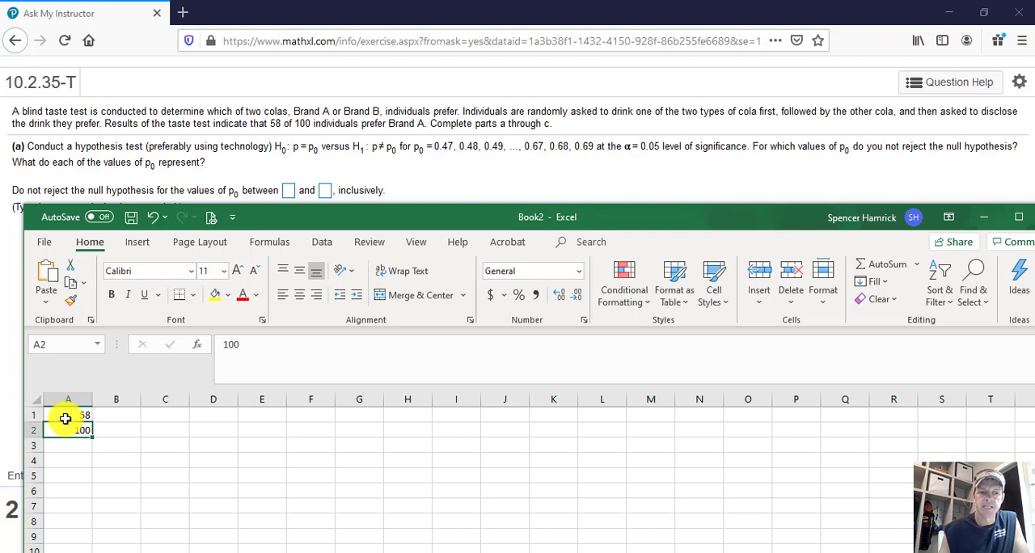
pyautogui.click(165, 415)
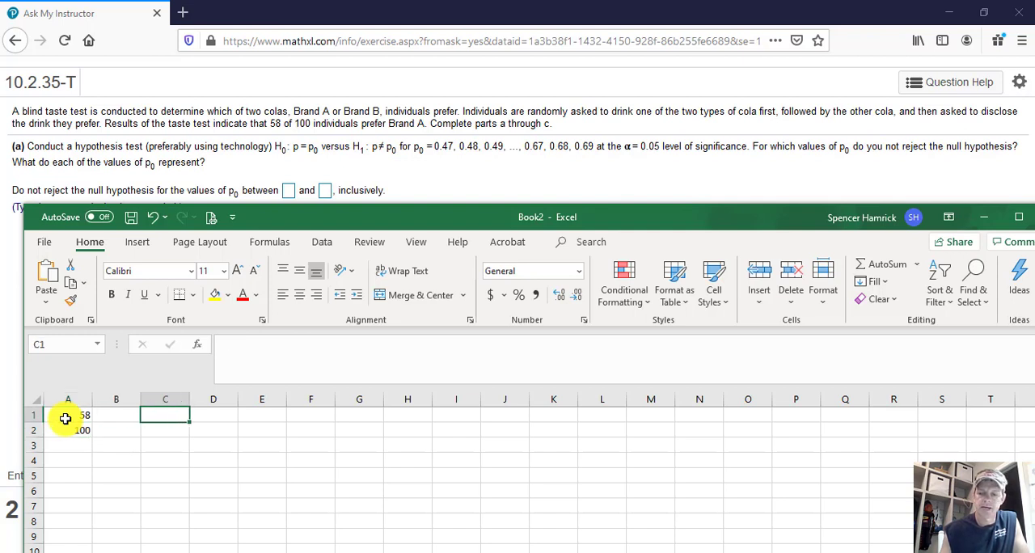
pyautogui.write('0.47')
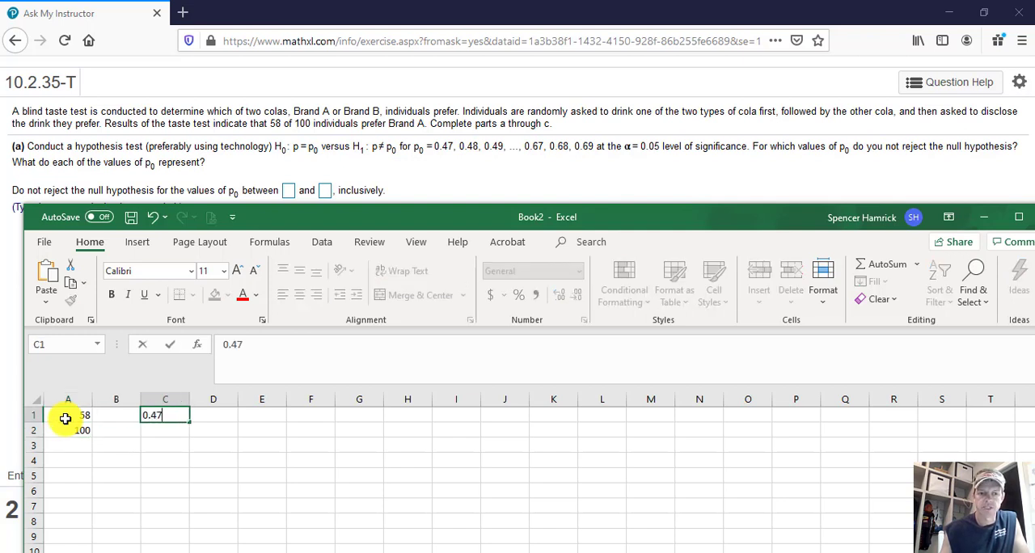
pyautogui.press('Return')
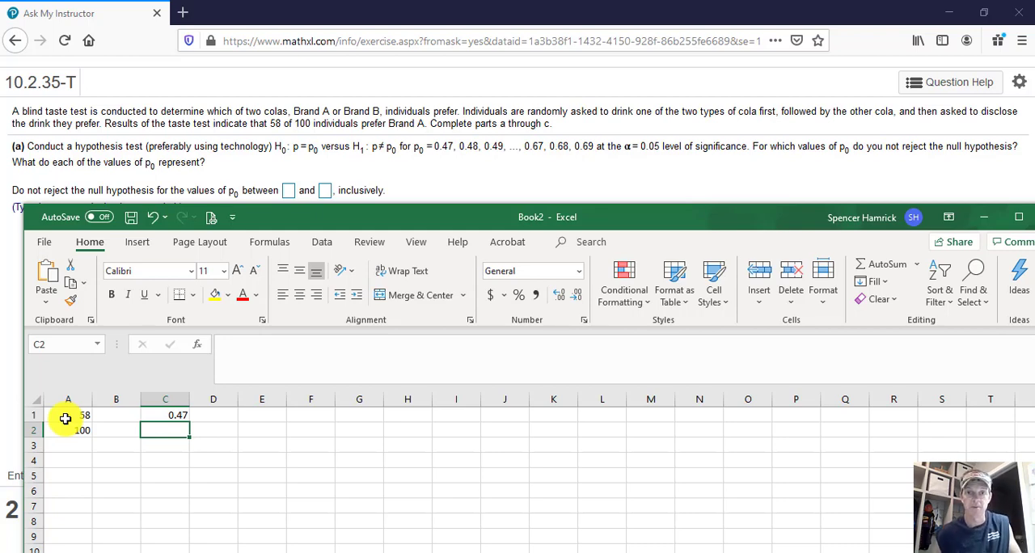
# Open the course formula sheet and scroll to the Chapter 10 one-proportion z formula.
pyautogui.click(251, 13)
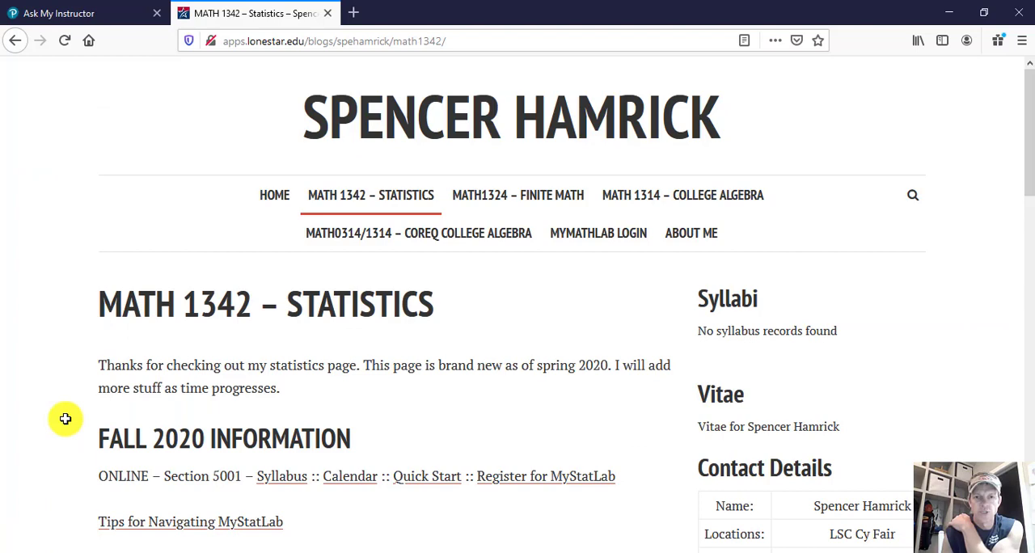
pyautogui.moveTo(281, 389)
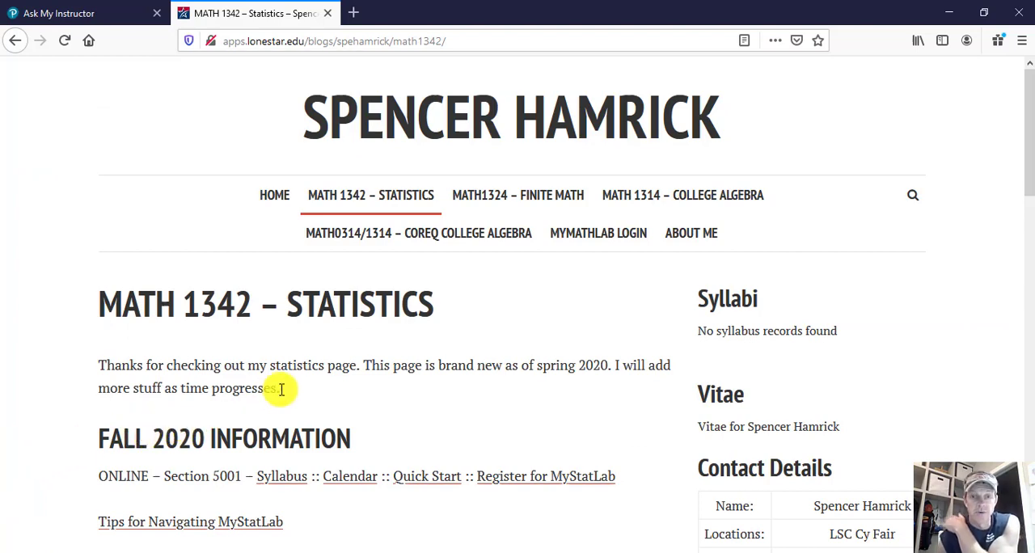
pyautogui.scroll(-3)
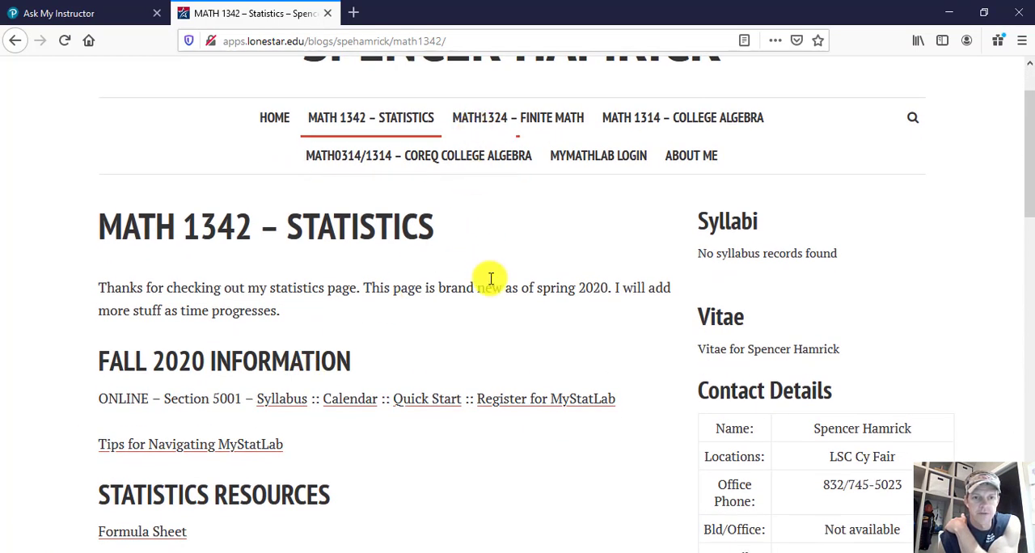
pyautogui.scroll(3)
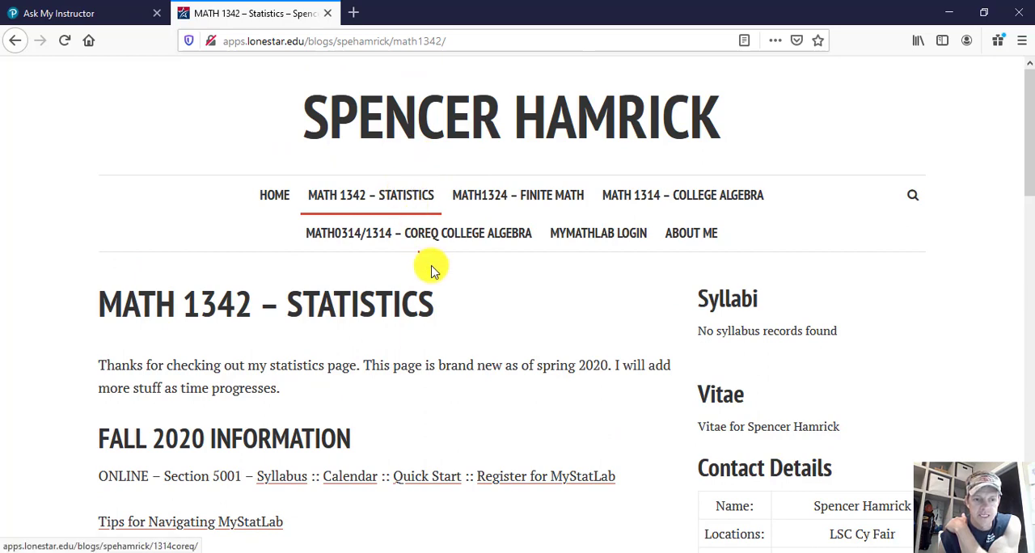
pyautogui.scroll(-3)
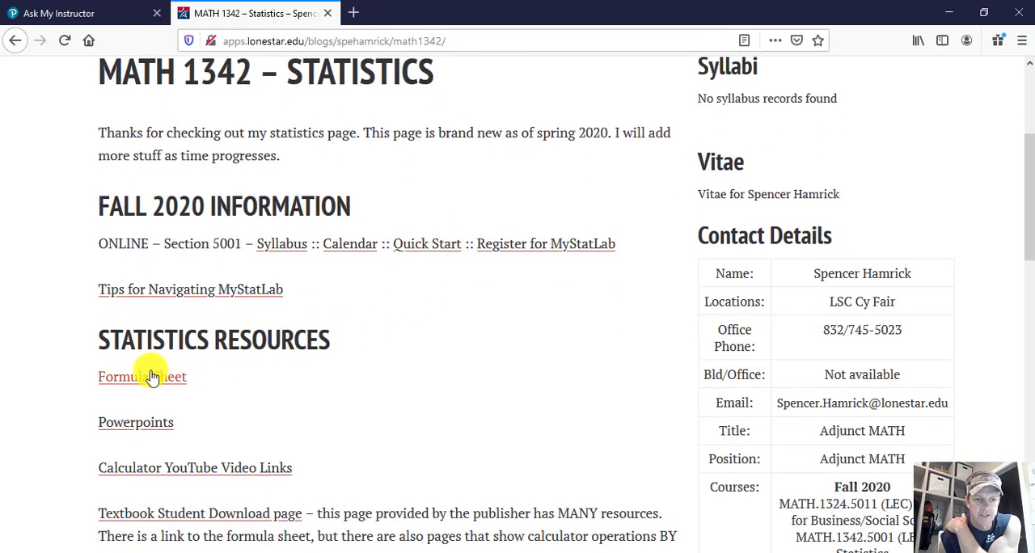
pyautogui.click(141, 377)
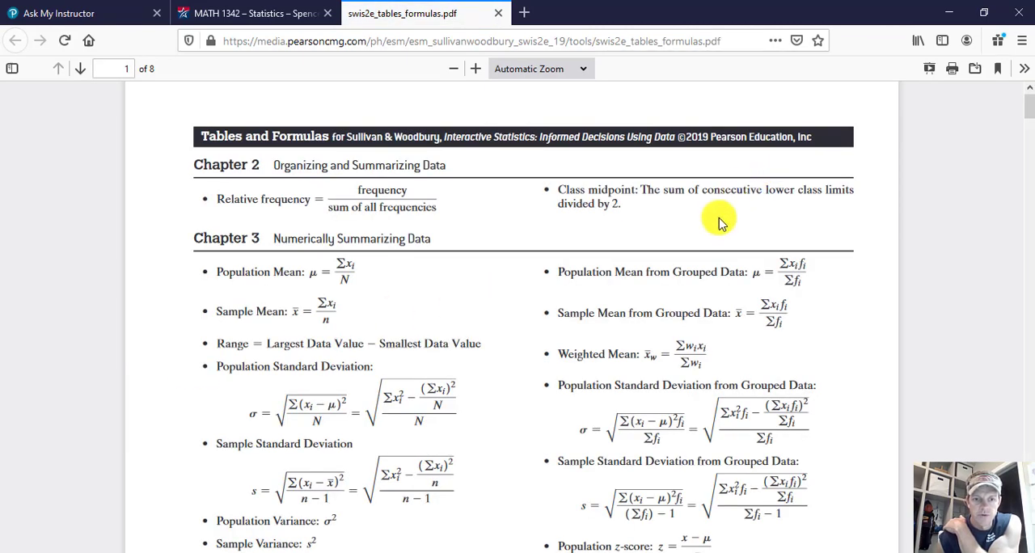
pyautogui.scroll(-3)
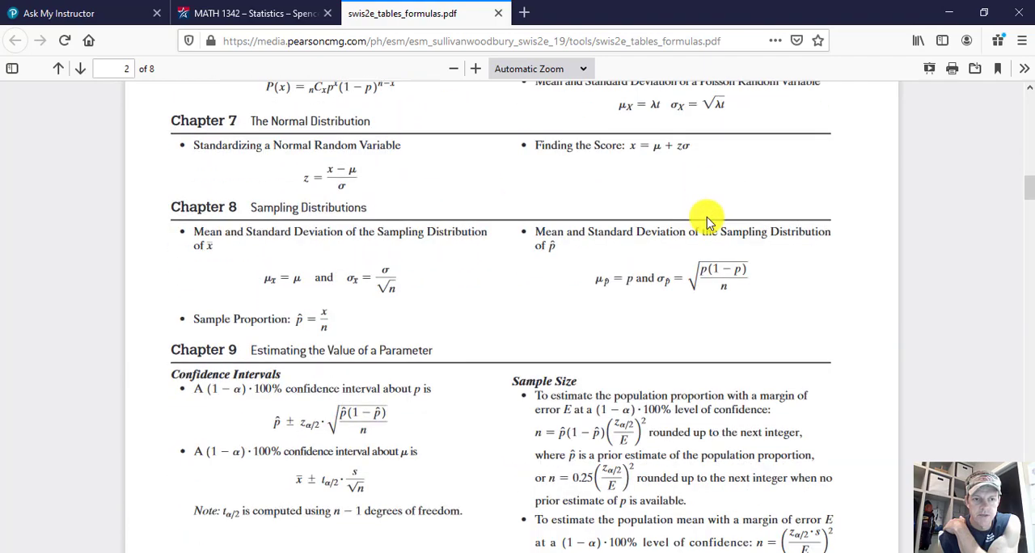
pyautogui.scroll(-3)
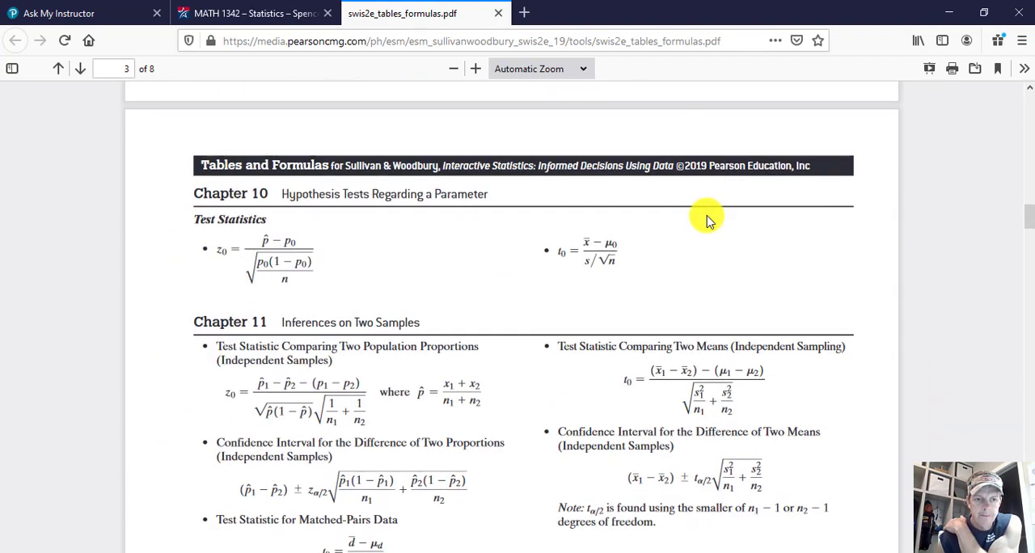
pyautogui.moveTo(211, 253)
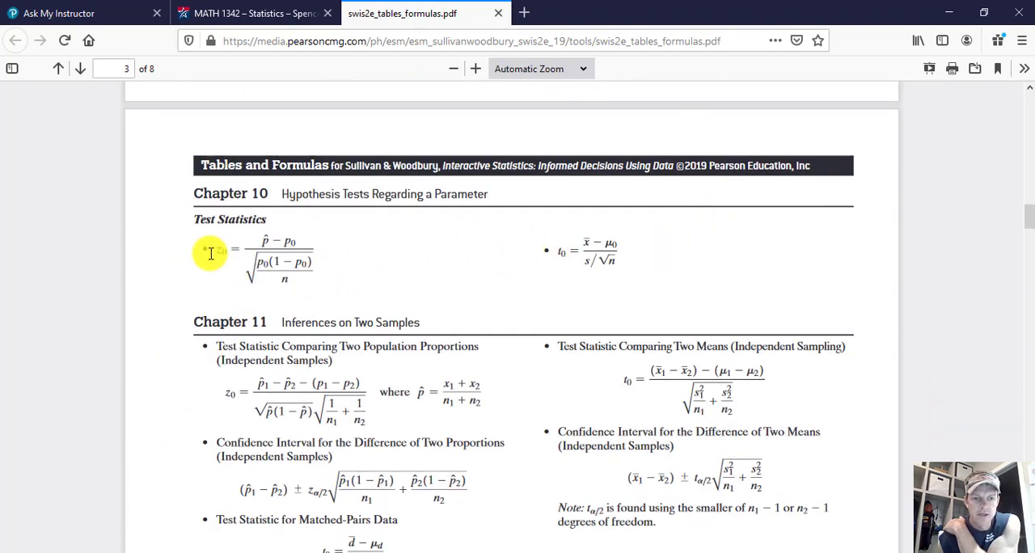
pyautogui.moveTo(267, 243)
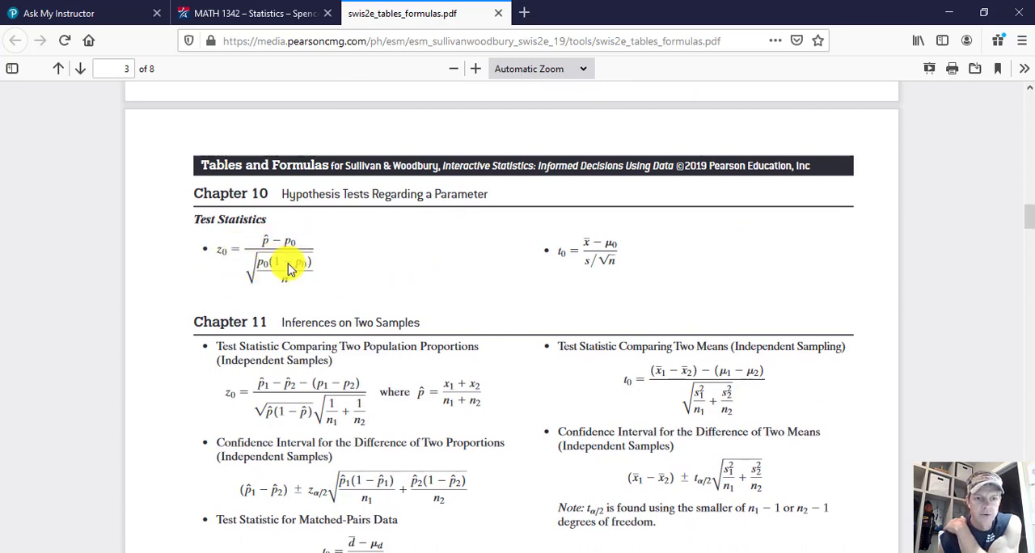
pyautogui.moveTo(334, 263)
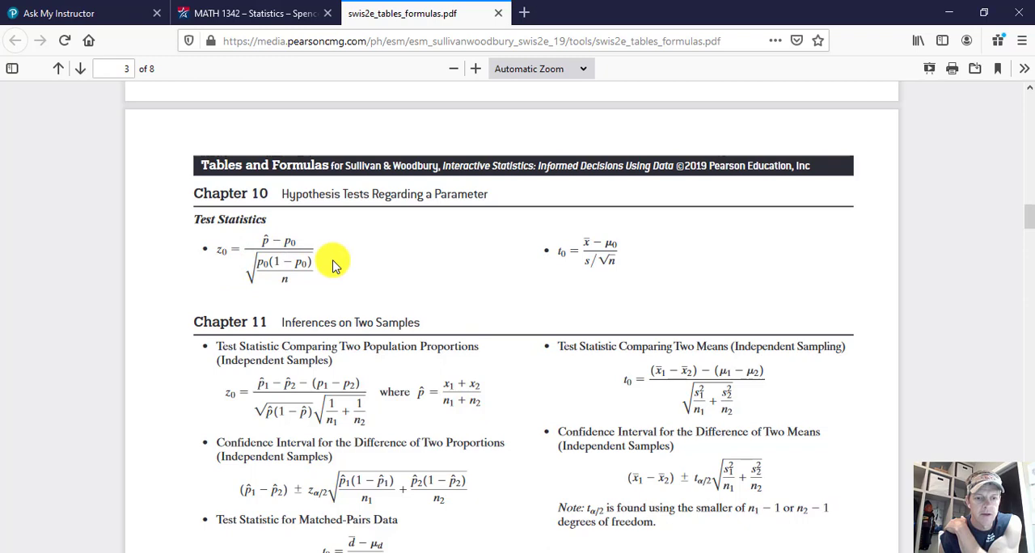
pyautogui.moveTo(334, 265)
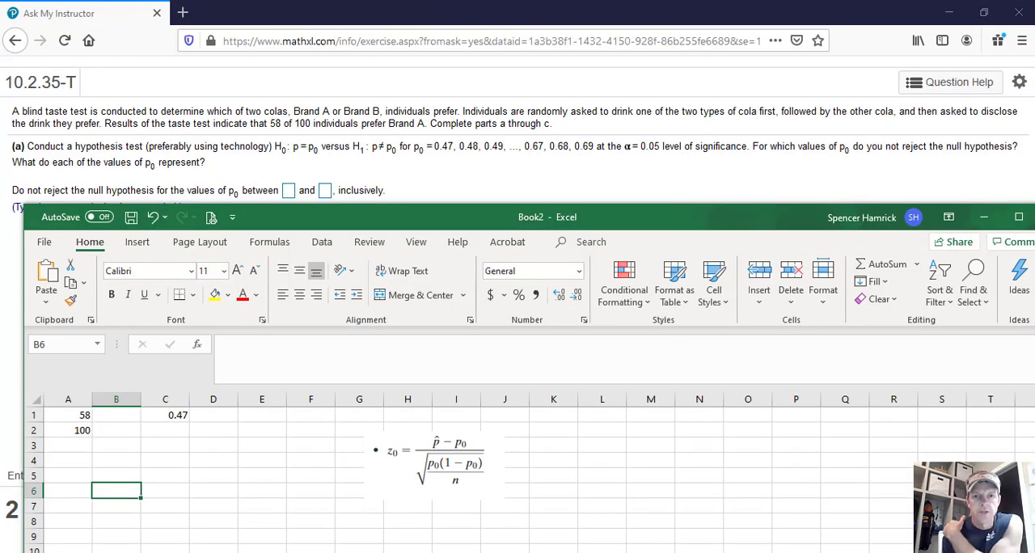
pyautogui.moveTo(9, 473)
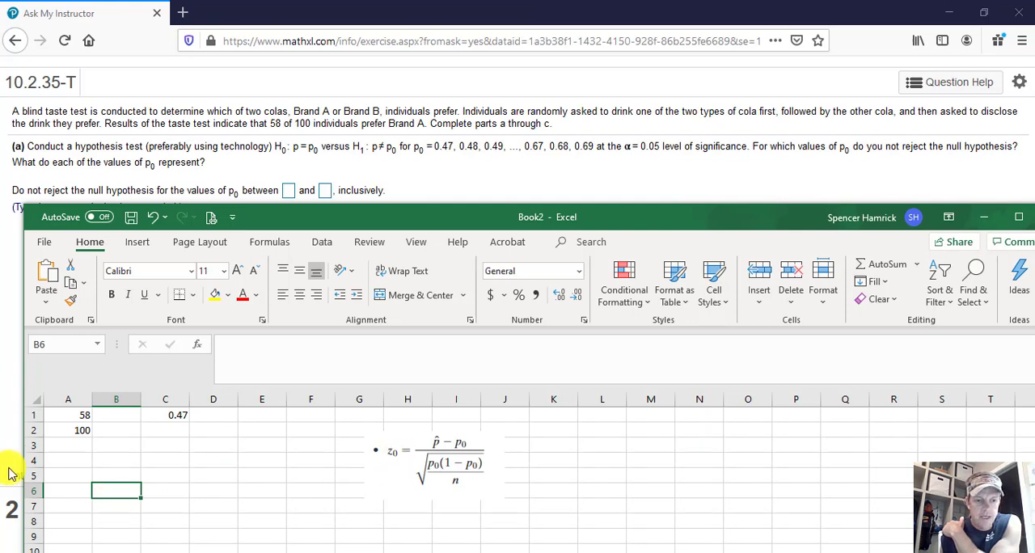
pyautogui.moveTo(216, 420)
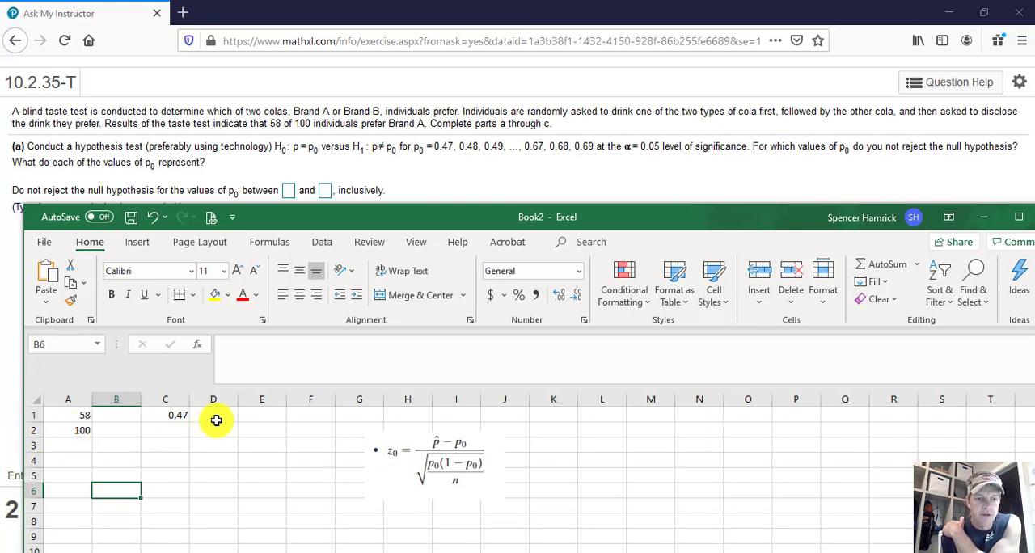
# Start the D1 formula with the numerator (A1/A2 − C1), sample proportion minus p0.
pyautogui.click(213, 415)
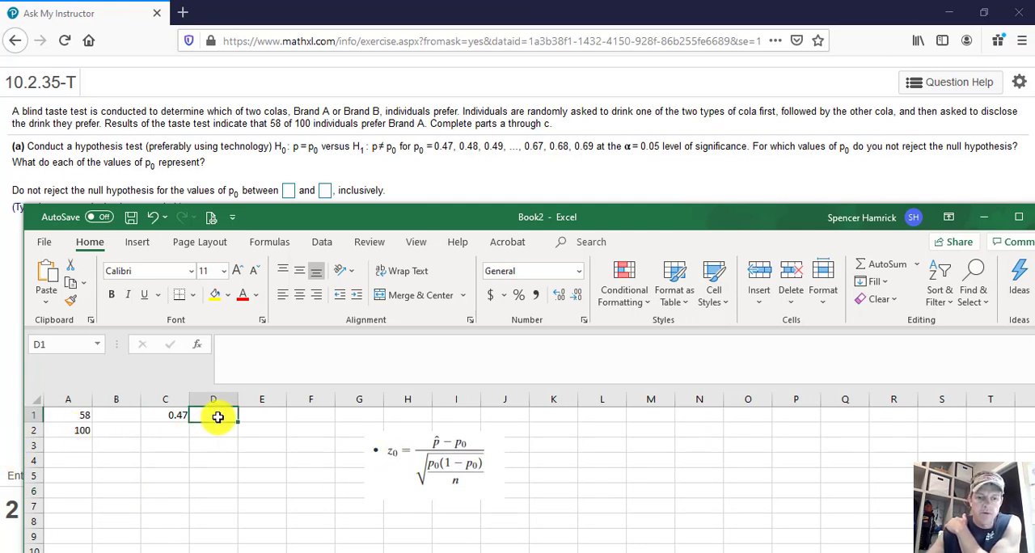
pyautogui.write('=(')
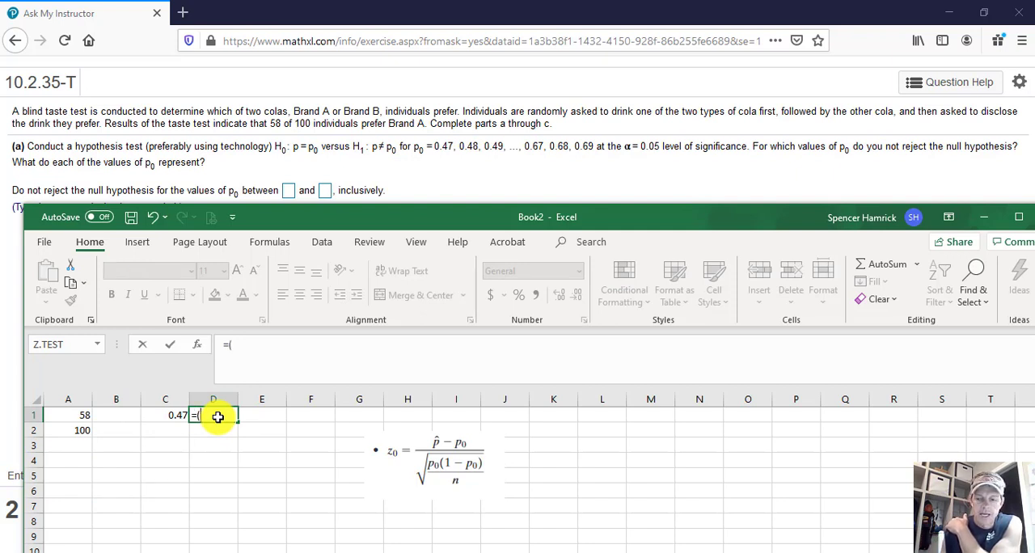
pyautogui.click(67, 415)
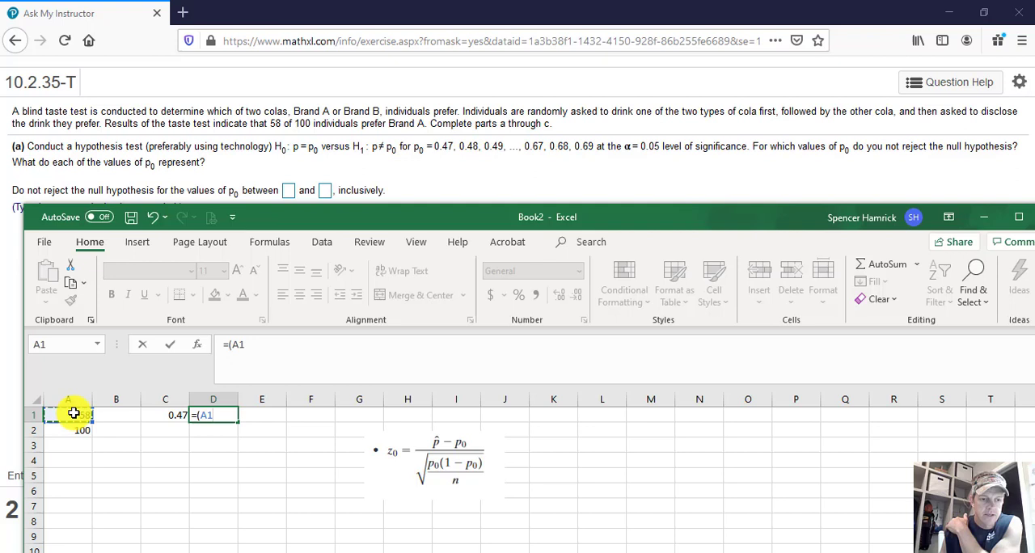
pyautogui.write('/A2')
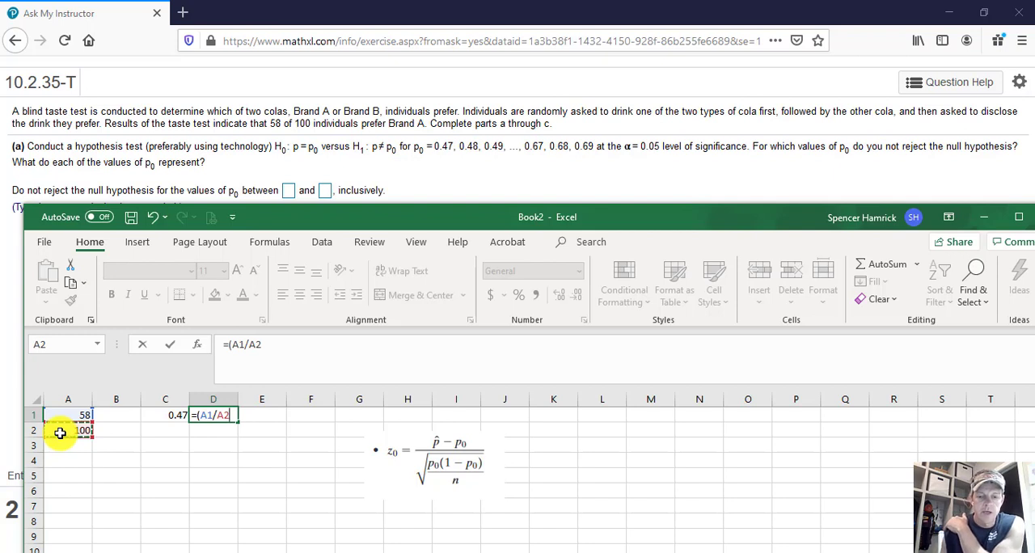
pyautogui.write('-')
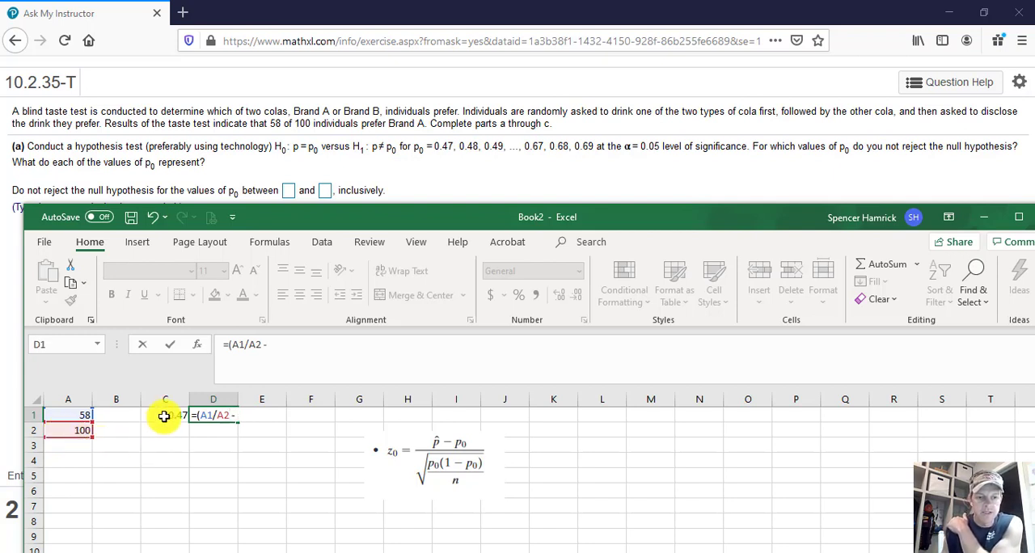
pyautogui.click(165, 415)
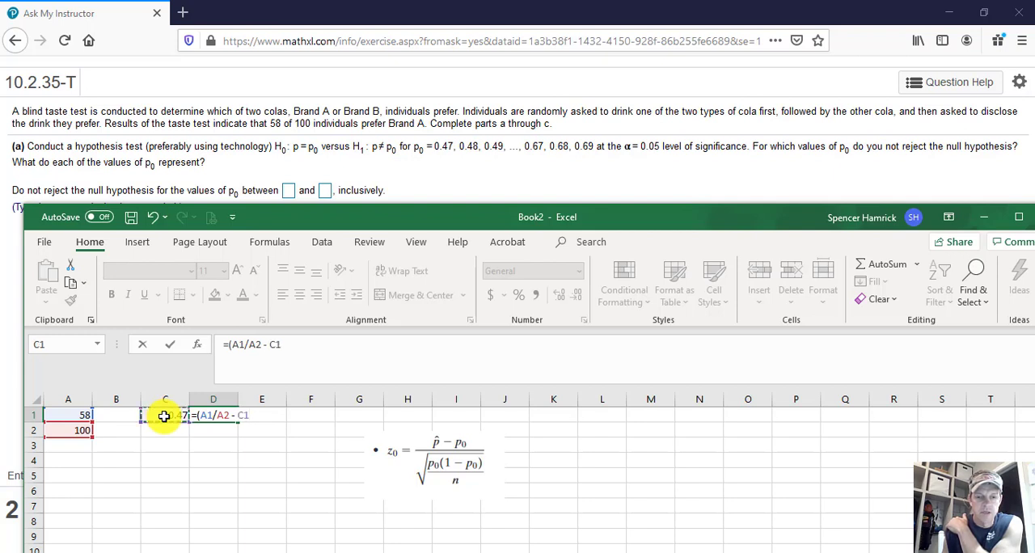
pyautogui.write(')')
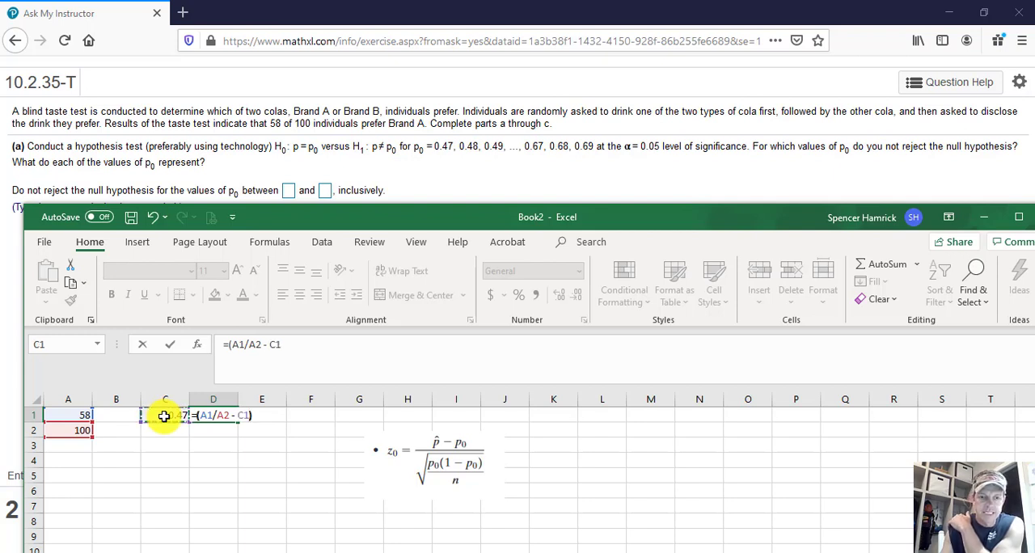
pyautogui.write('/')
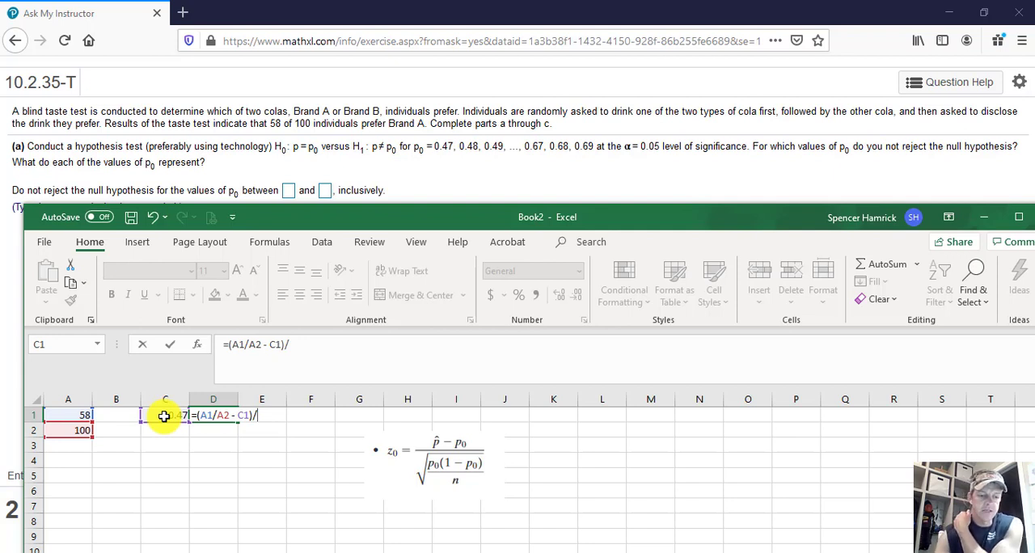
# Add the denominator sqrt(C1*(1-C1)/A2) to complete the z statistic formula.
pyautogui.write('sqrt(')
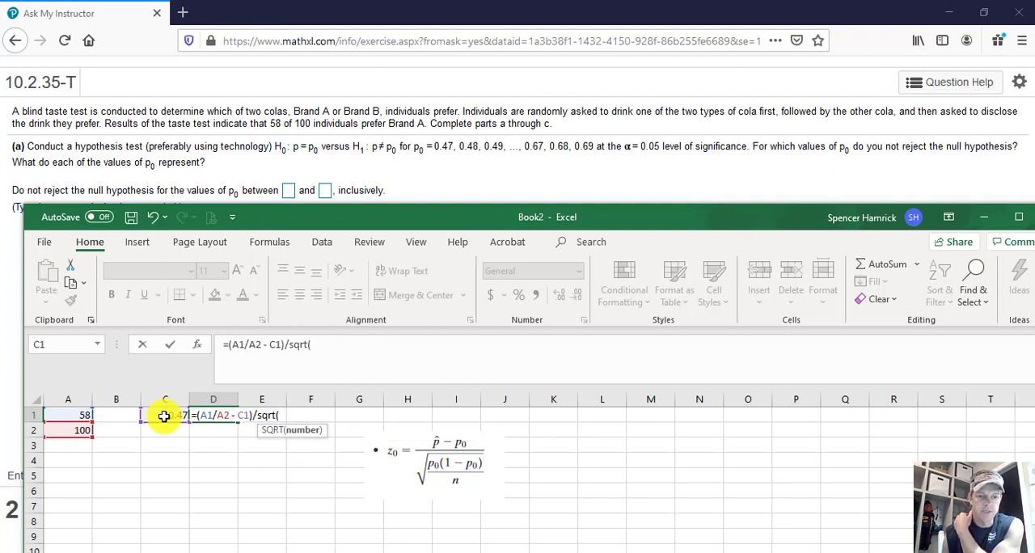
pyautogui.write('C1*')
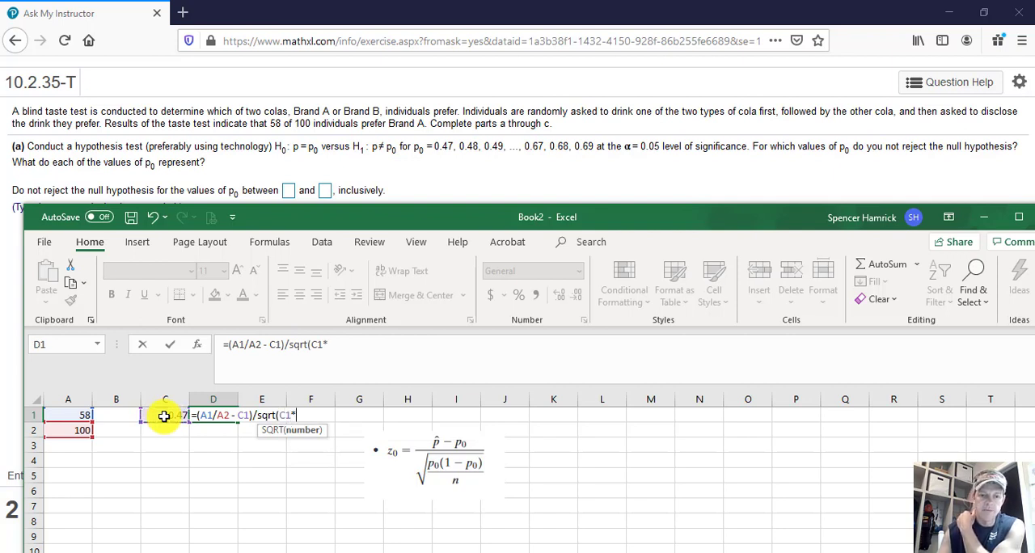
pyautogui.write('(')
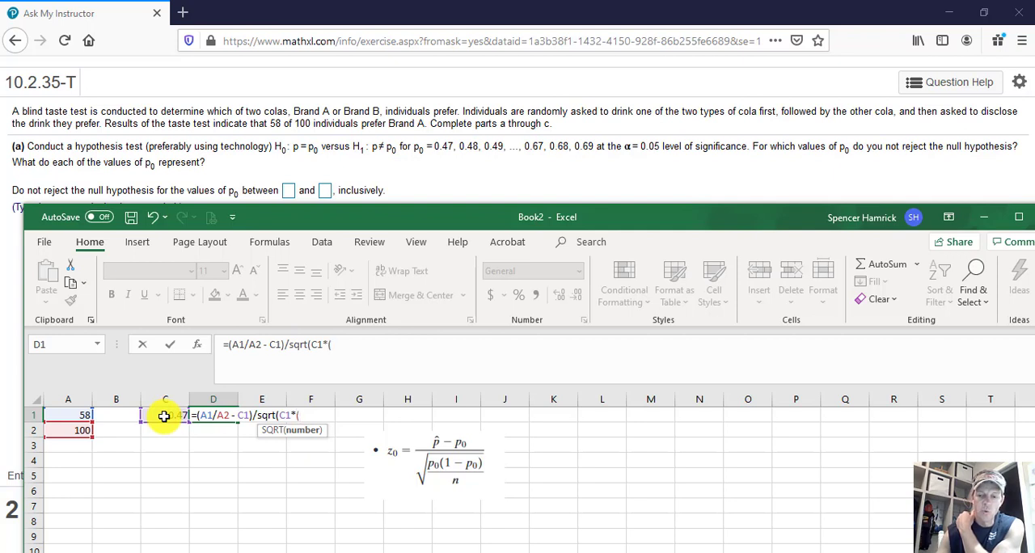
pyautogui.write('1-')
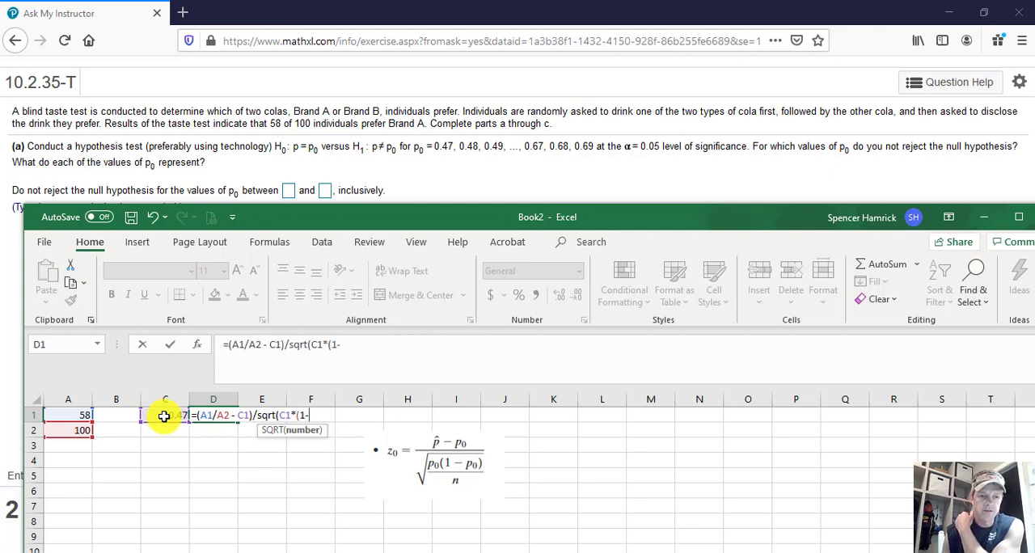
pyautogui.write('C1)')
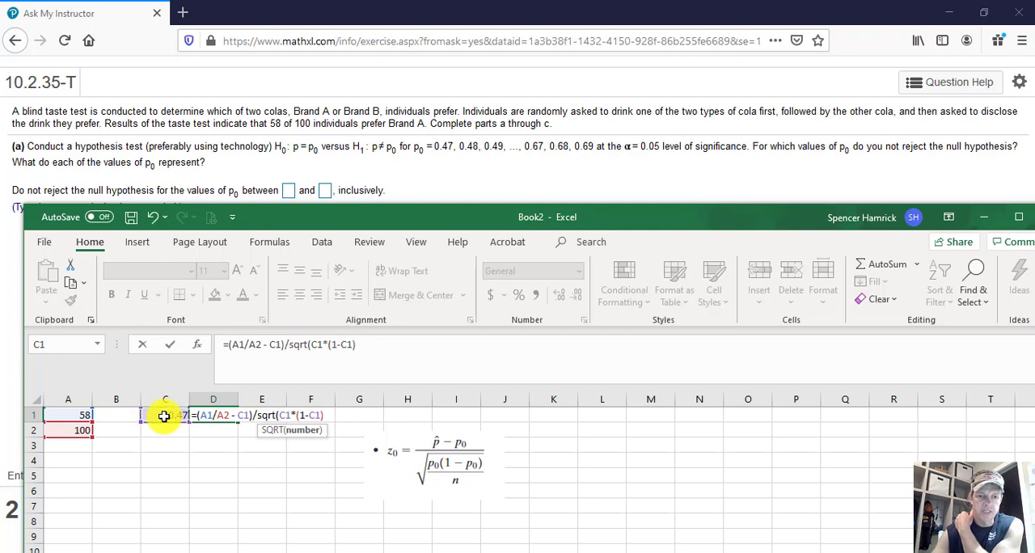
pyautogui.write('/')
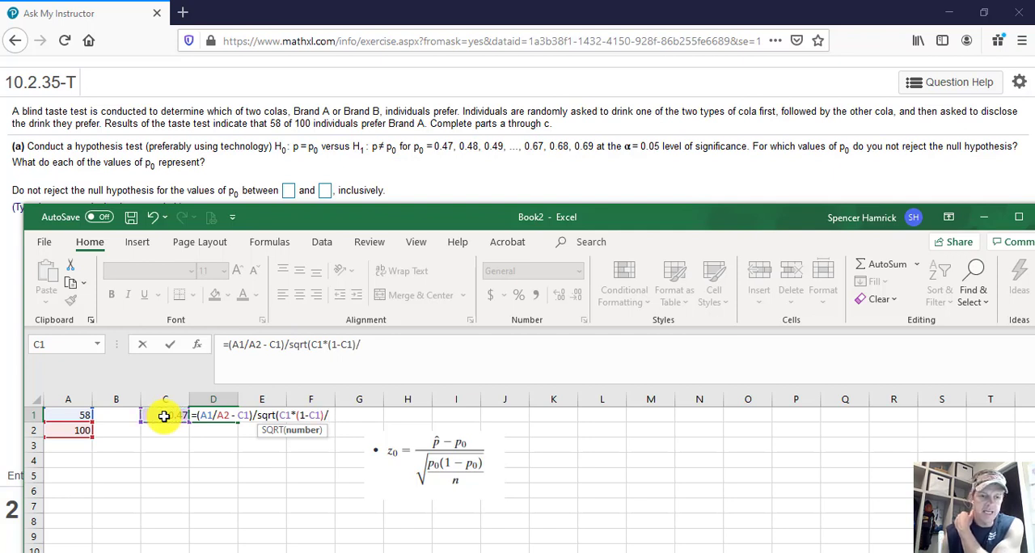
pyautogui.click(68, 430)
pyautogui.write('.49')
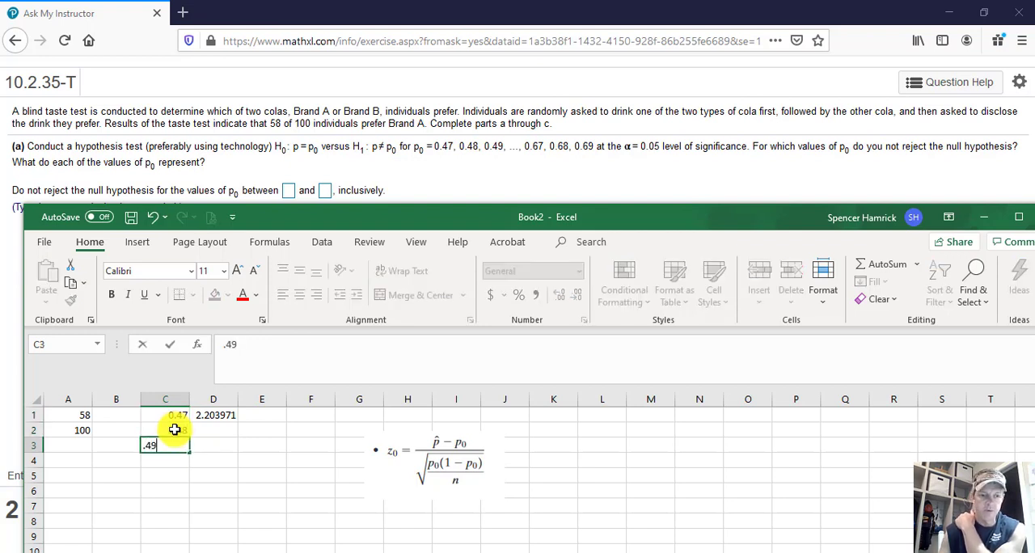
# Confirm 0.49 and revise the D1 formula to use absolute references to A1 and A2.
pyautogui.press('Return')
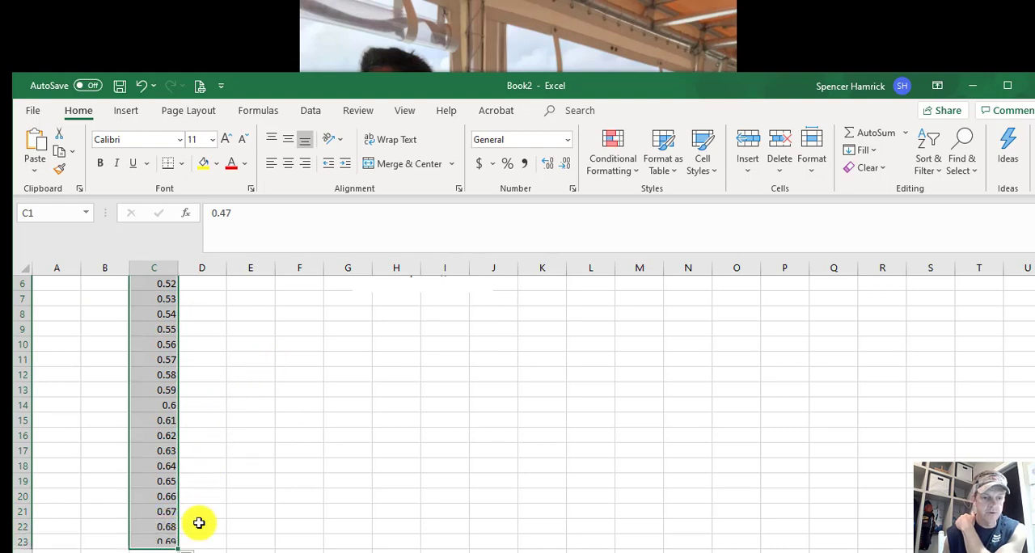
pyautogui.scroll(3)
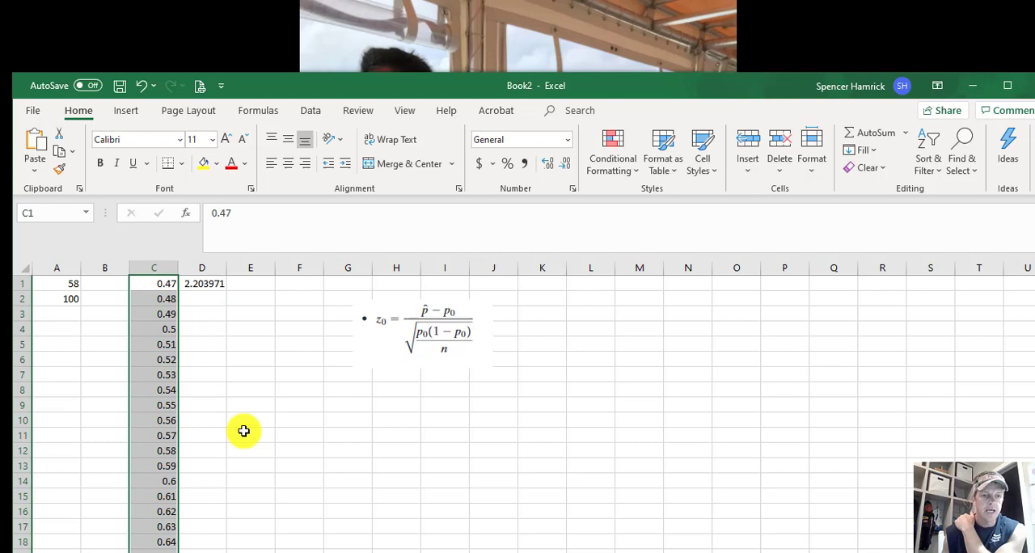
pyautogui.click(202, 283)
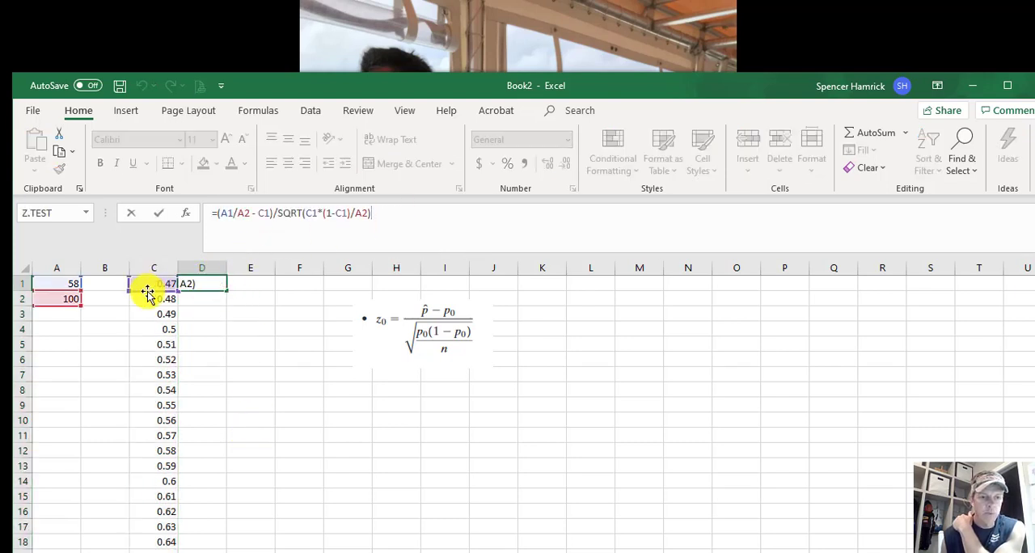
pyautogui.moveTo(95, 286)
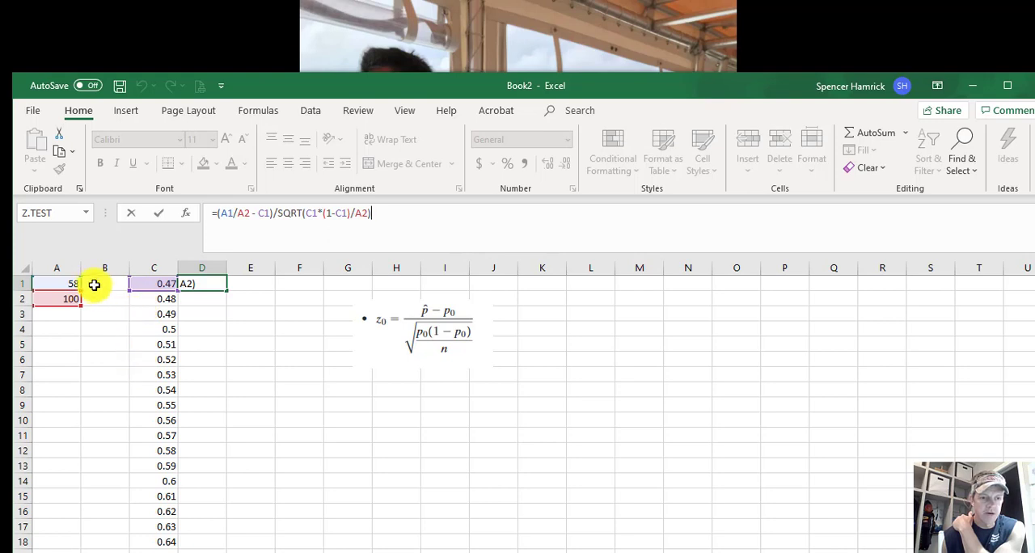
pyautogui.moveTo(145, 268)
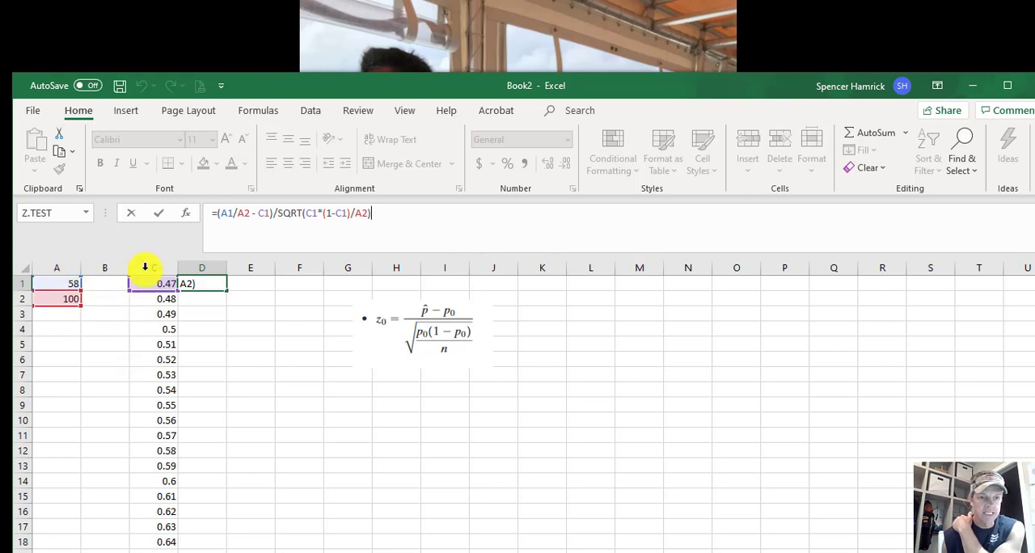
pyautogui.moveTo(229, 213)
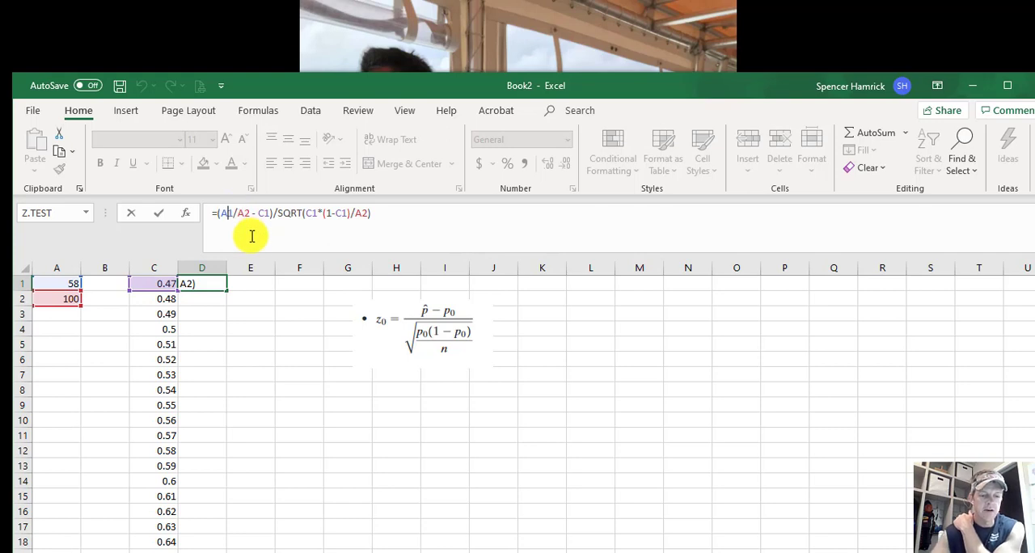
pyautogui.press('f4')
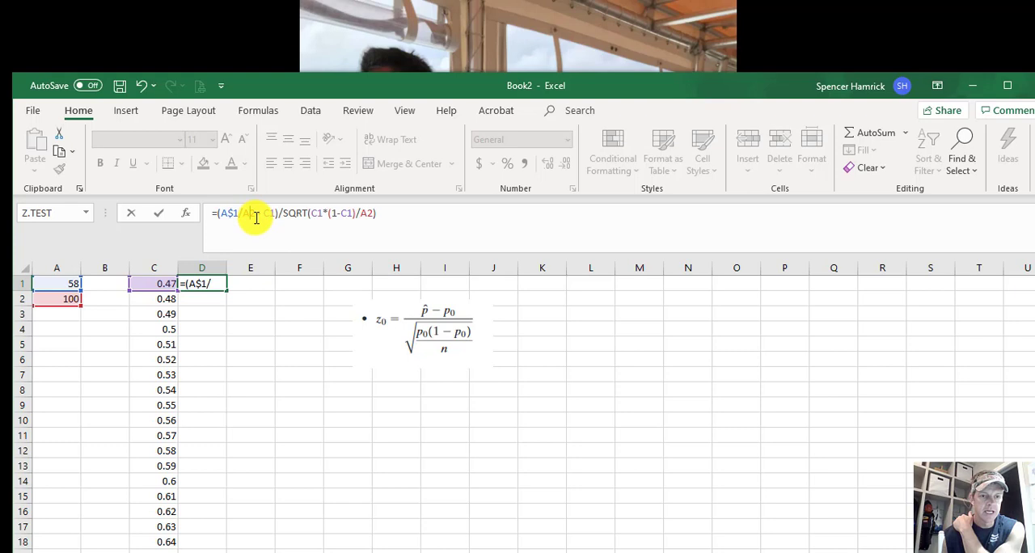
pyautogui.write('A2 - C1)/')
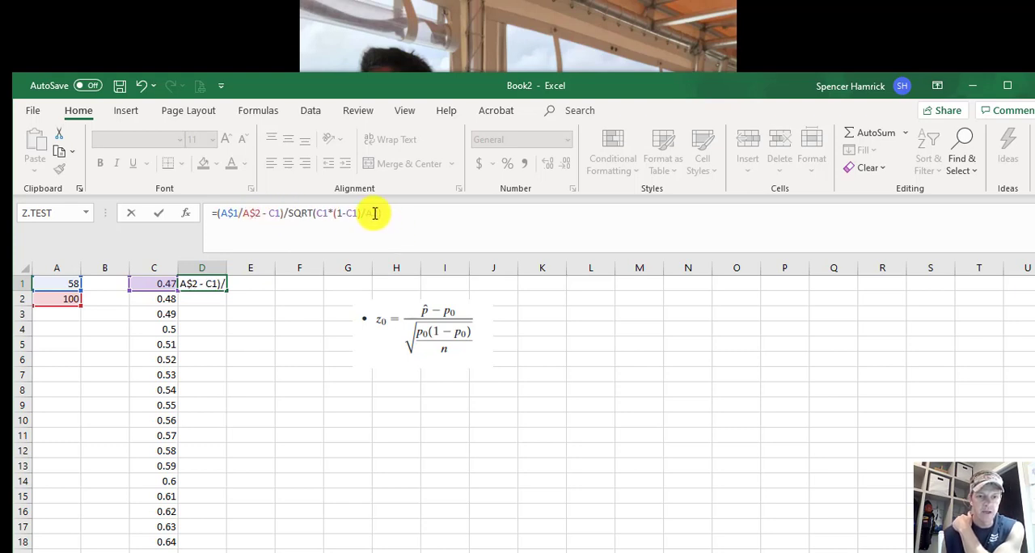
pyautogui.write('A2)')
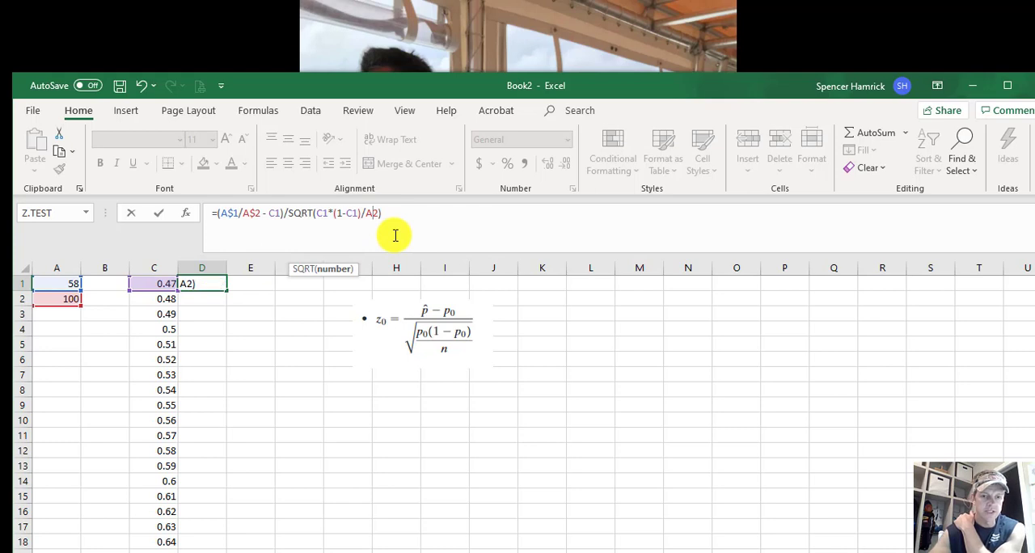
pyautogui.press('Return')
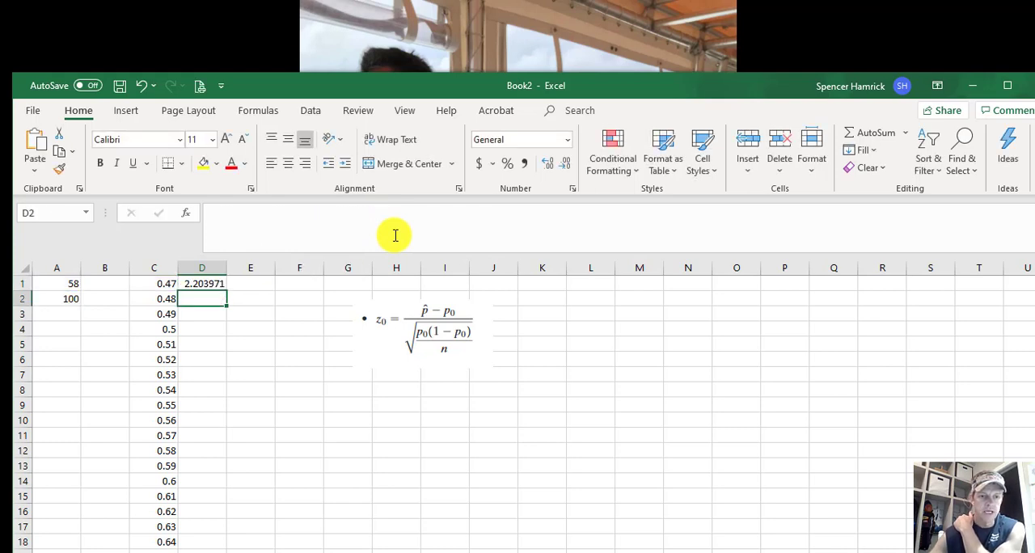
# Fill the z statistic formula down column D and verify the copies in D3 and D5.
pyautogui.click(201, 283)
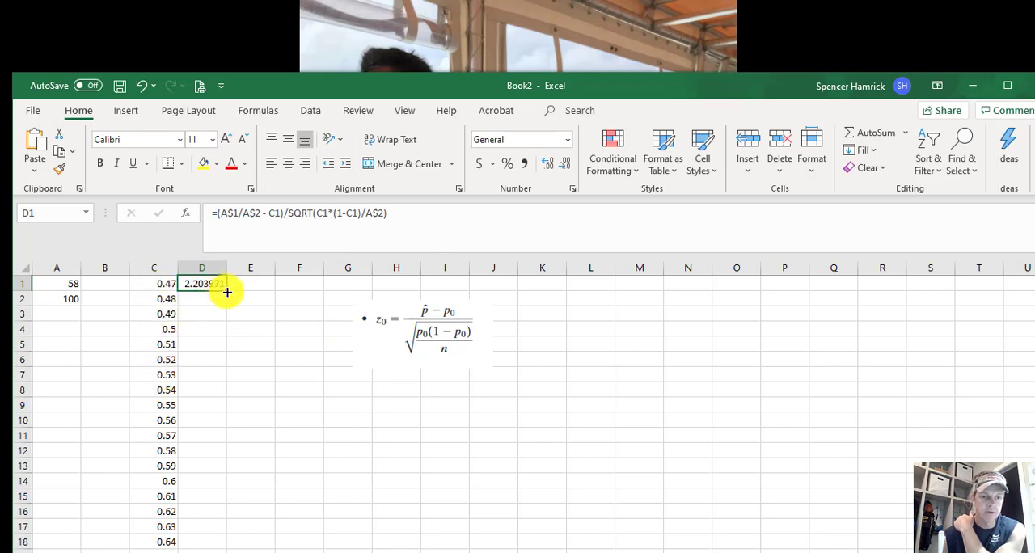
pyautogui.moveTo(227, 292); pyautogui.dragTo(227, 542)
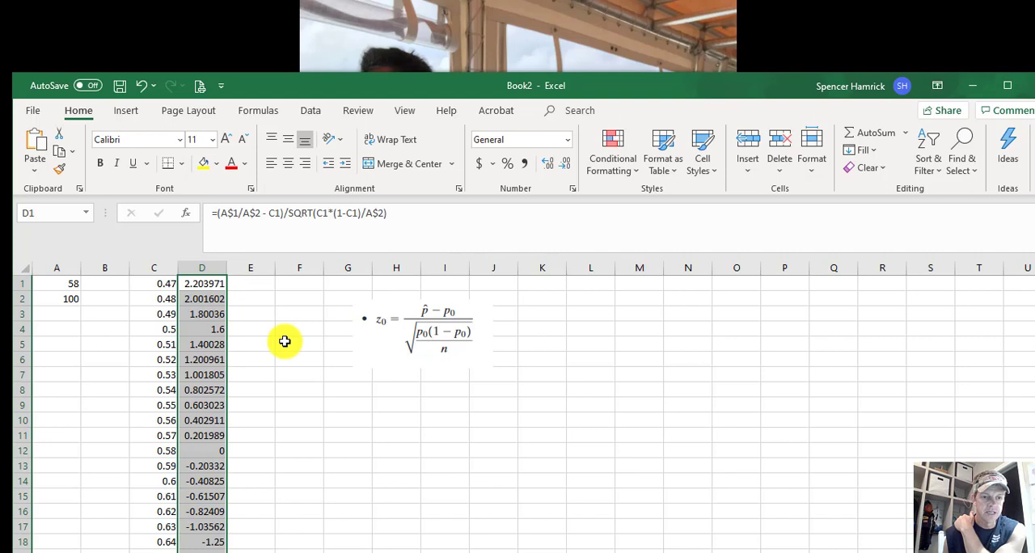
pyautogui.click(203, 298)
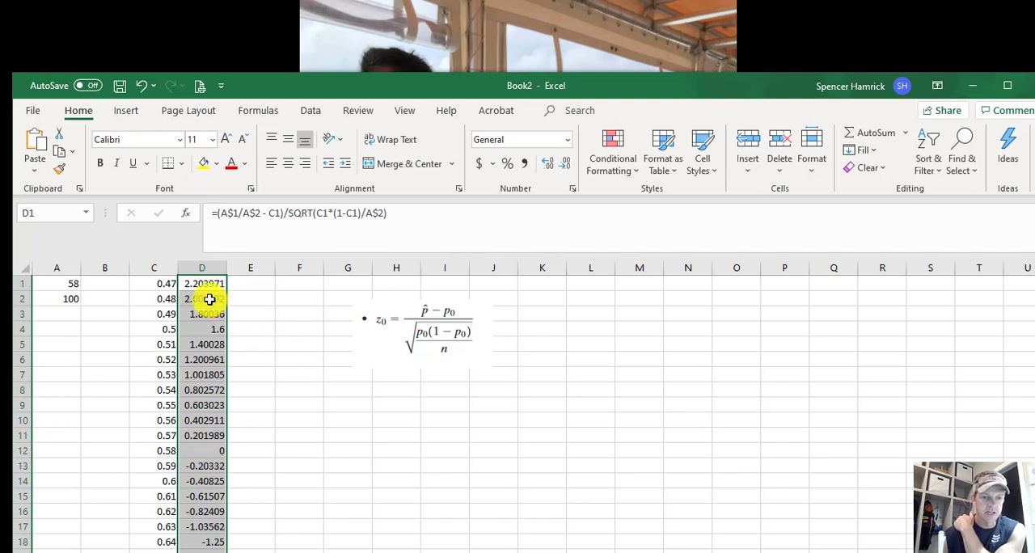
pyautogui.click(201, 314)
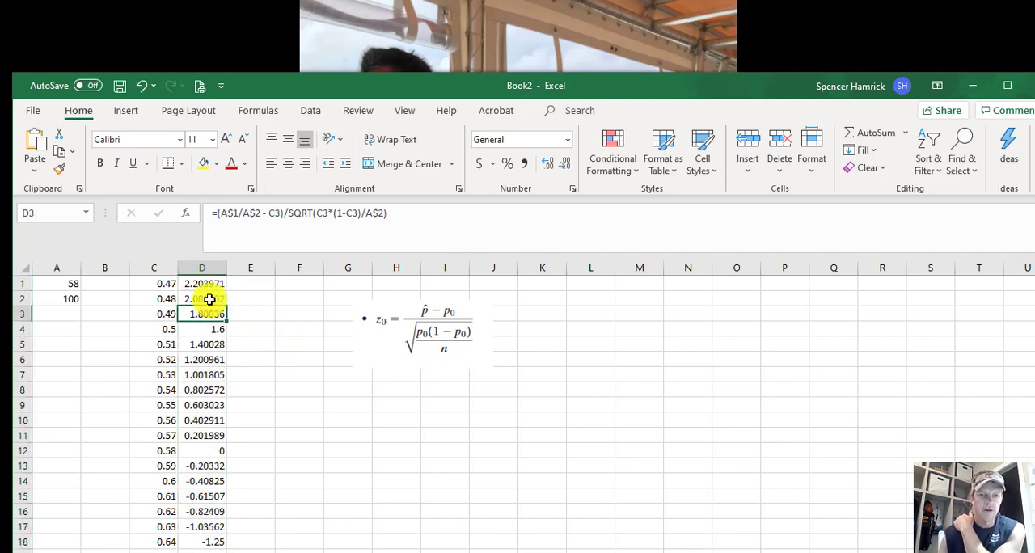
pyautogui.click(202, 344)
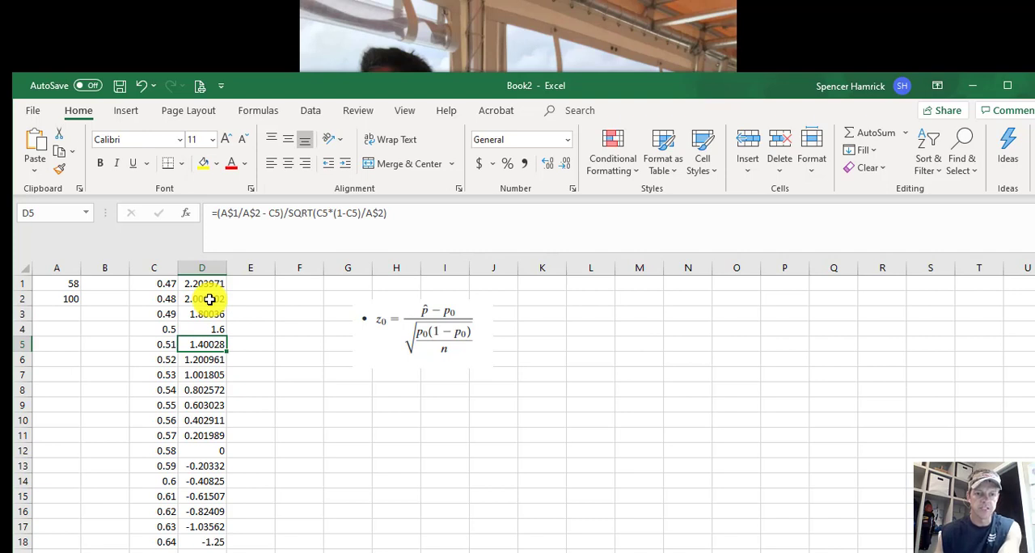
pyautogui.click(201, 314)
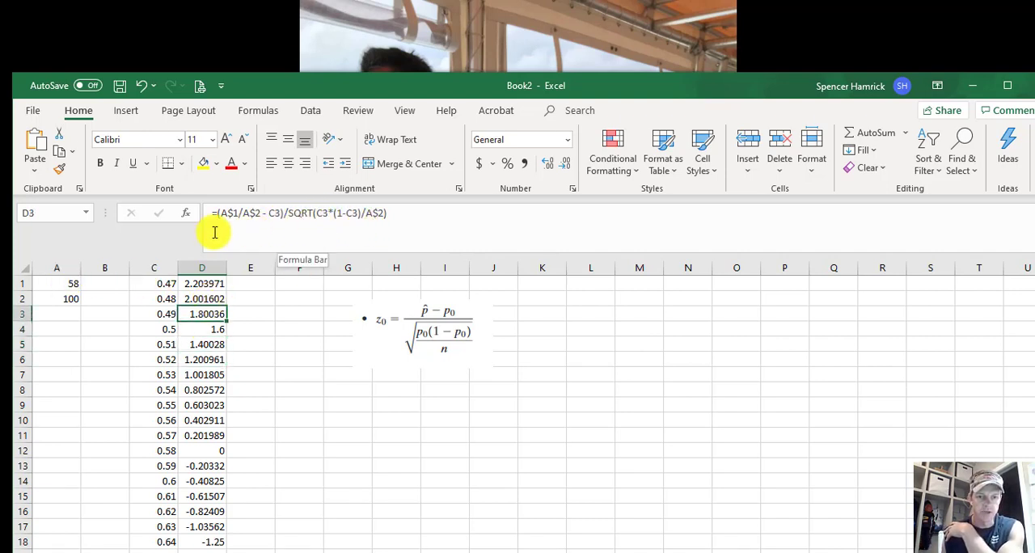
pyautogui.moveTo(236, 314)
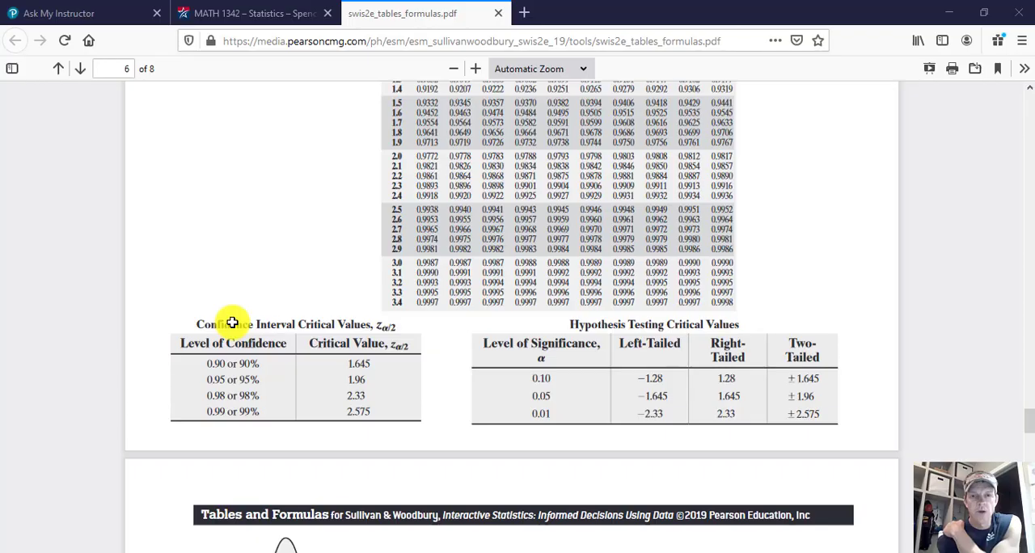
pyautogui.moveTo(709, 295)
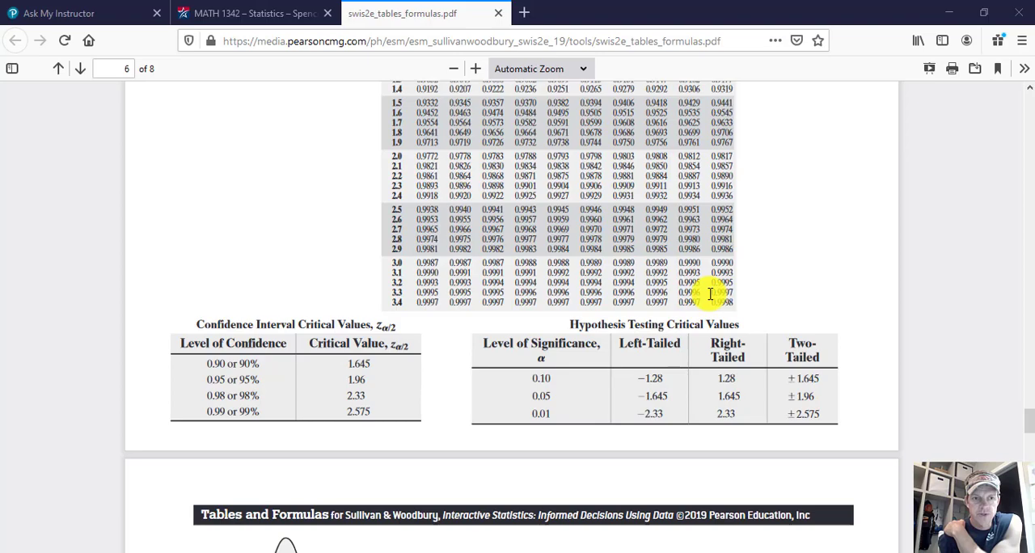
# Find the two-tailed critical value ±1.96 for α = 0.05 in the critical values tables.
pyautogui.scroll(3)
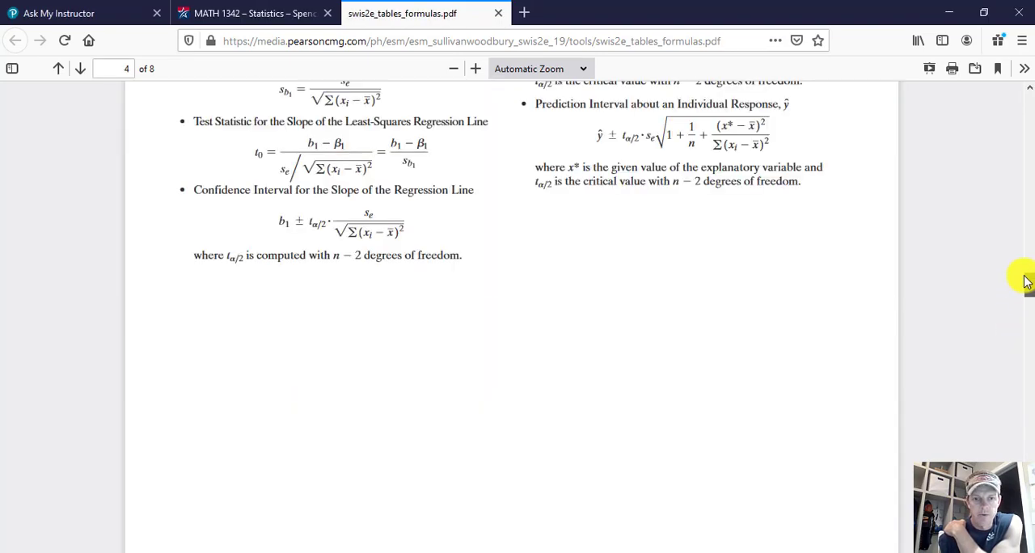
pyautogui.scroll(3)
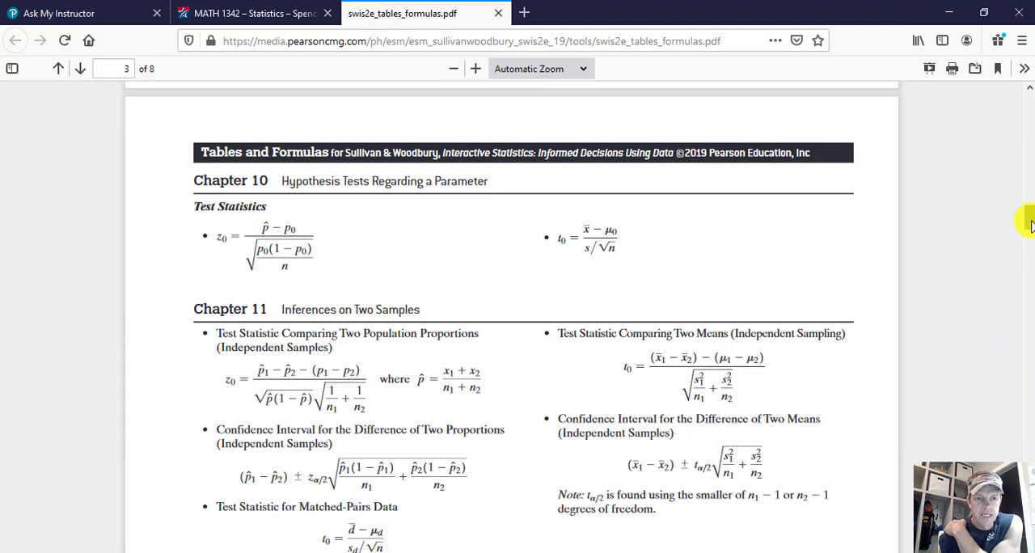
pyautogui.click(79, 68)
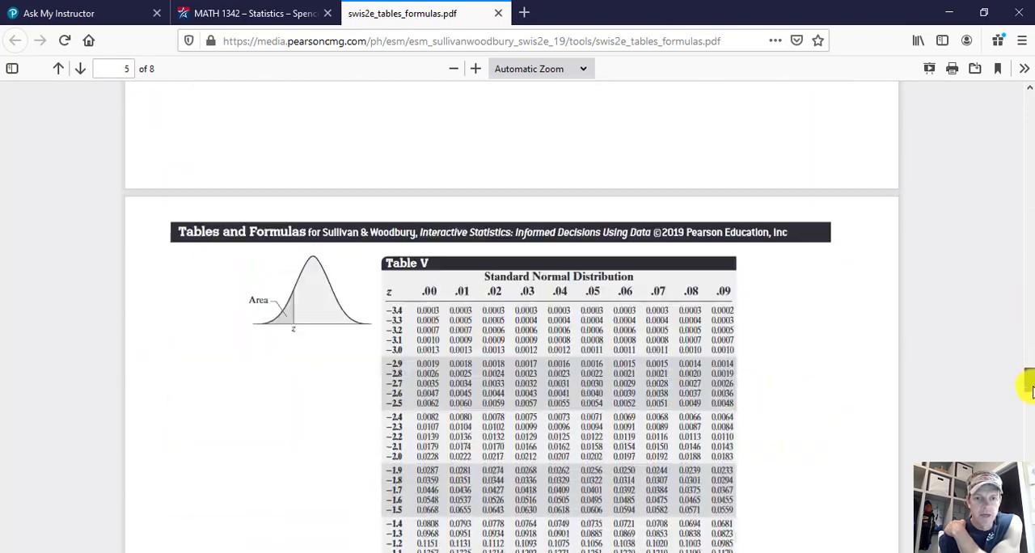
pyautogui.scroll(-3)
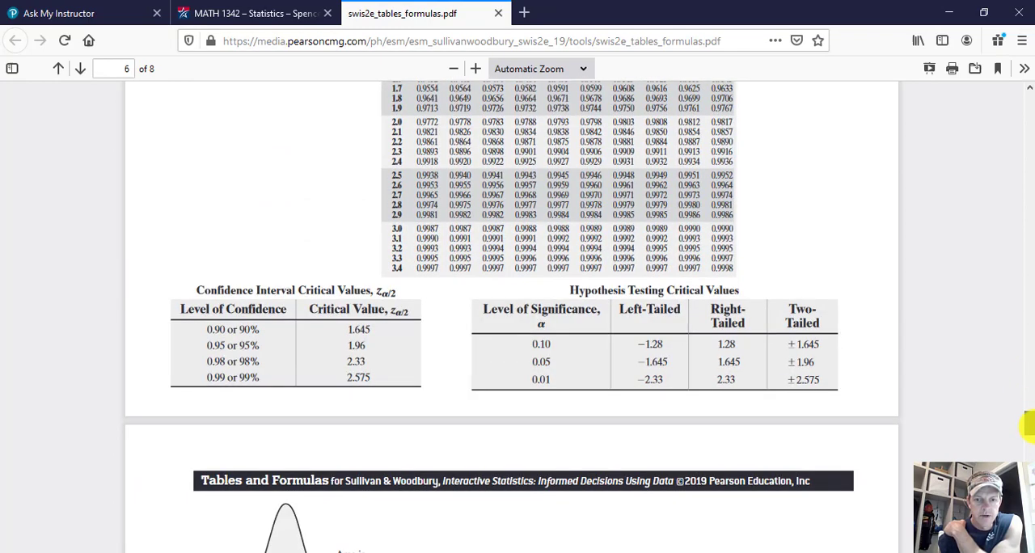
pyautogui.moveTo(623, 352)
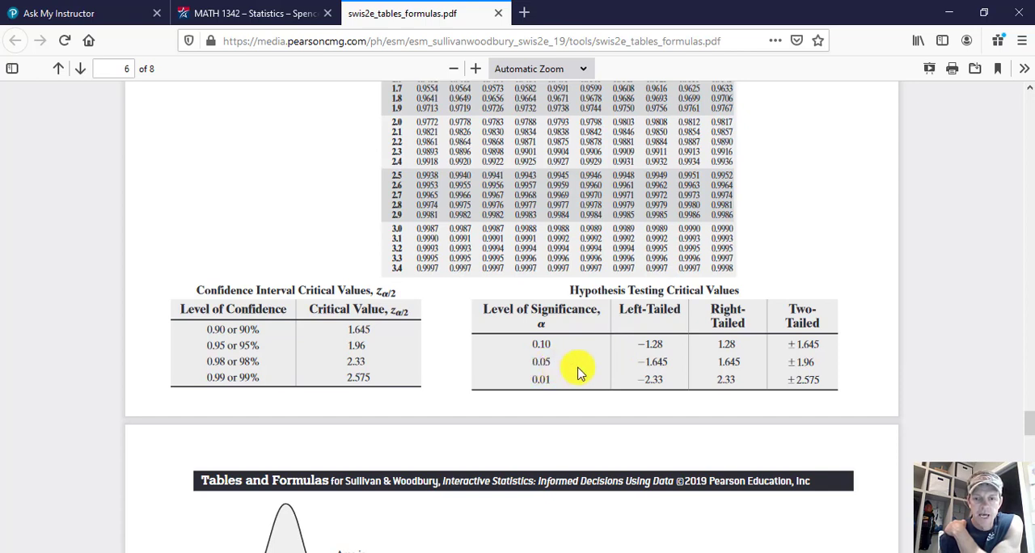
pyautogui.moveTo(817, 368)
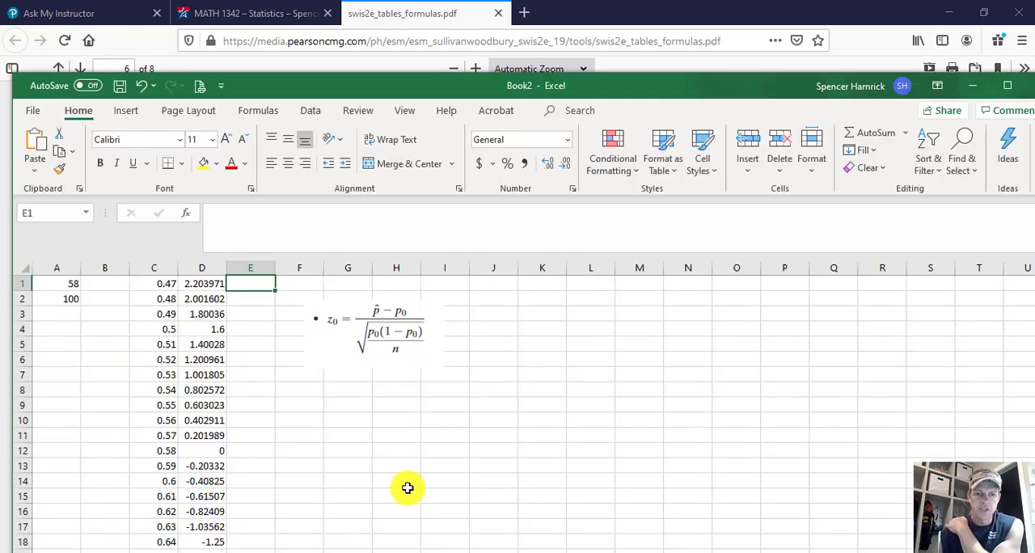
pyautogui.moveTo(203, 283)
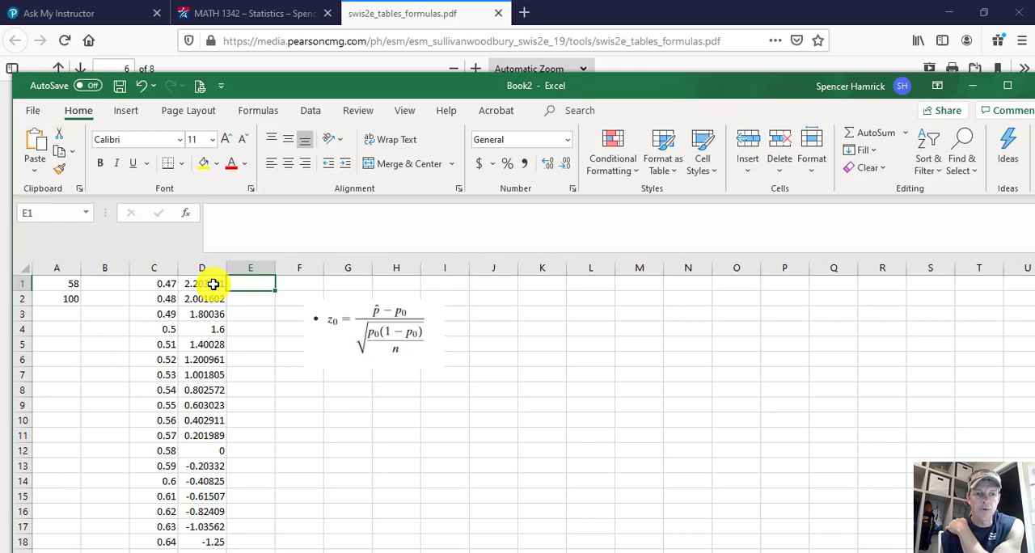
# Shade the 0.47 and 0.48 rows yellow as rejected proportions.
pyautogui.click(201, 283)
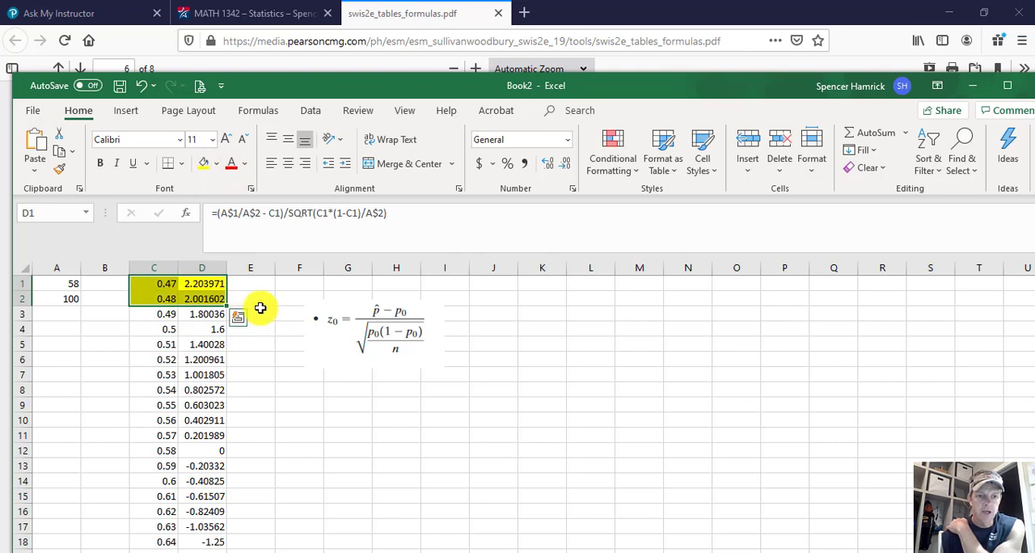
pyautogui.click(250, 314)
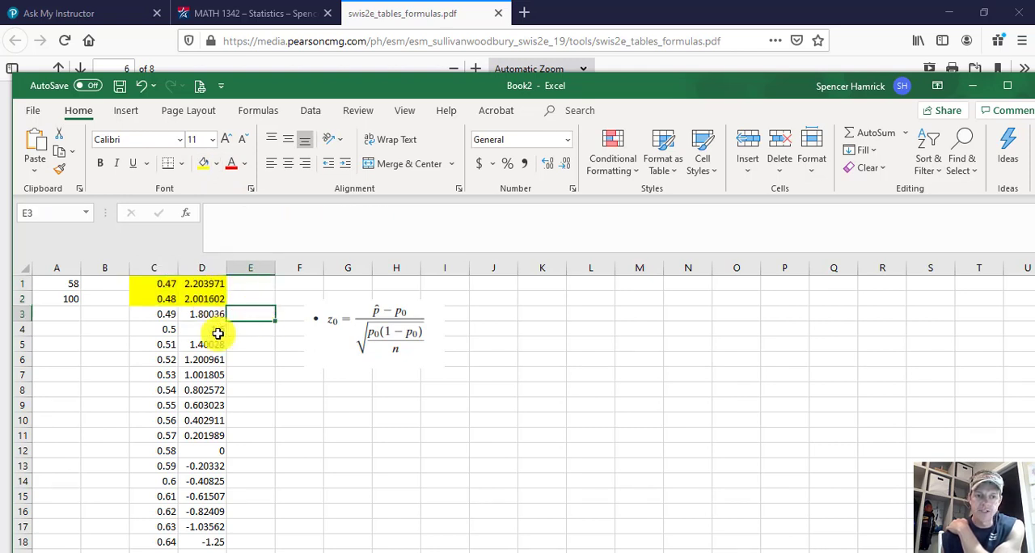
pyautogui.scroll(-3)
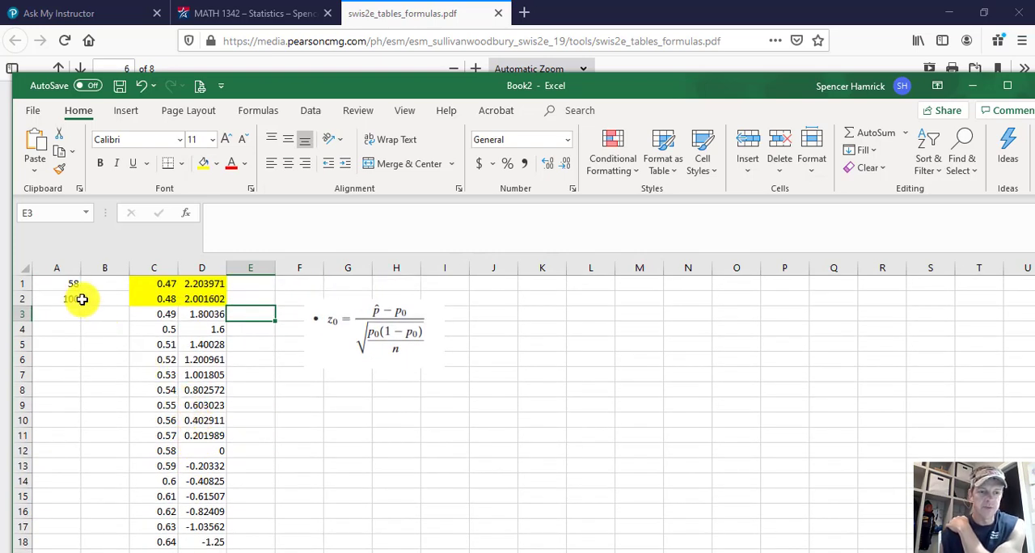
pyautogui.moveTo(156, 451)
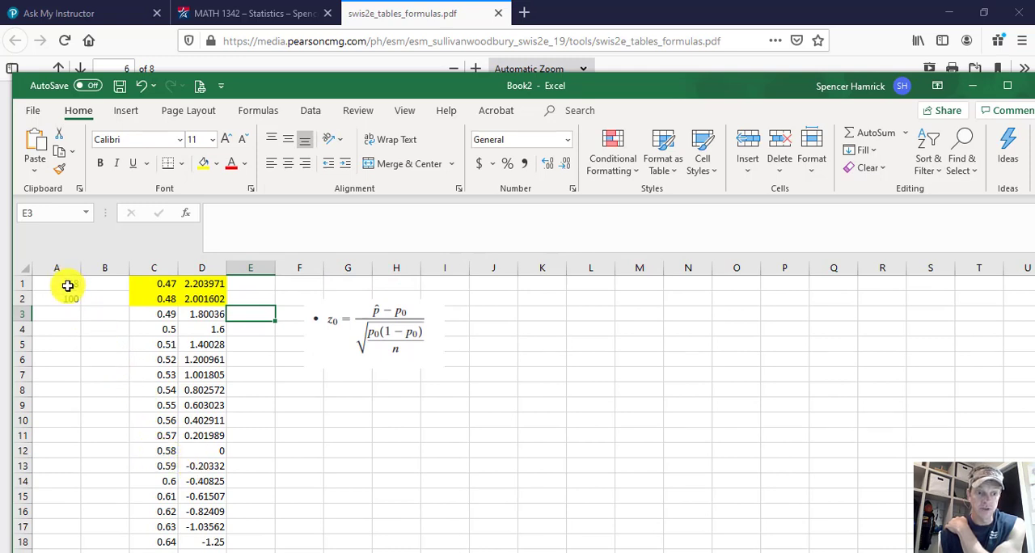
pyautogui.click(57, 283)
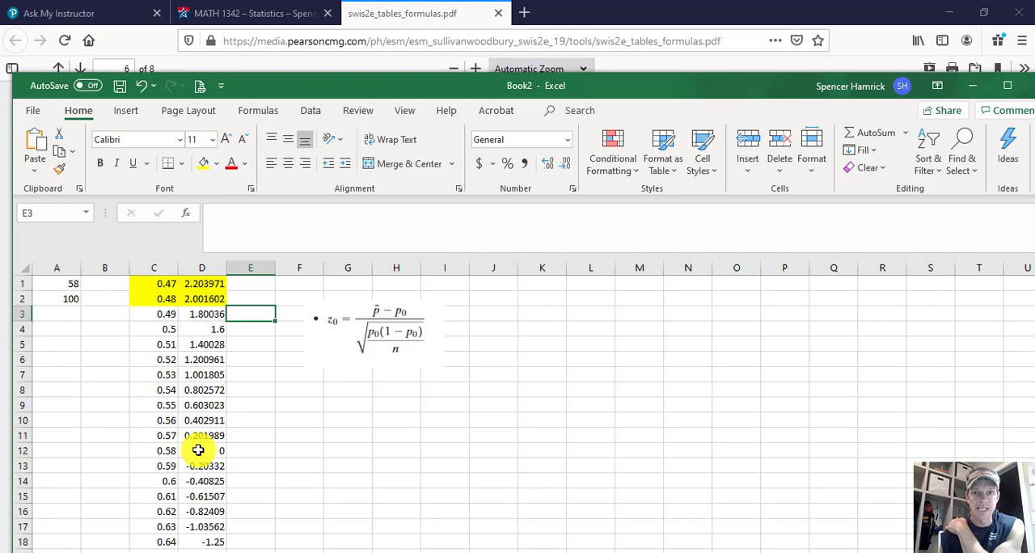
pyautogui.moveTo(236, 419)
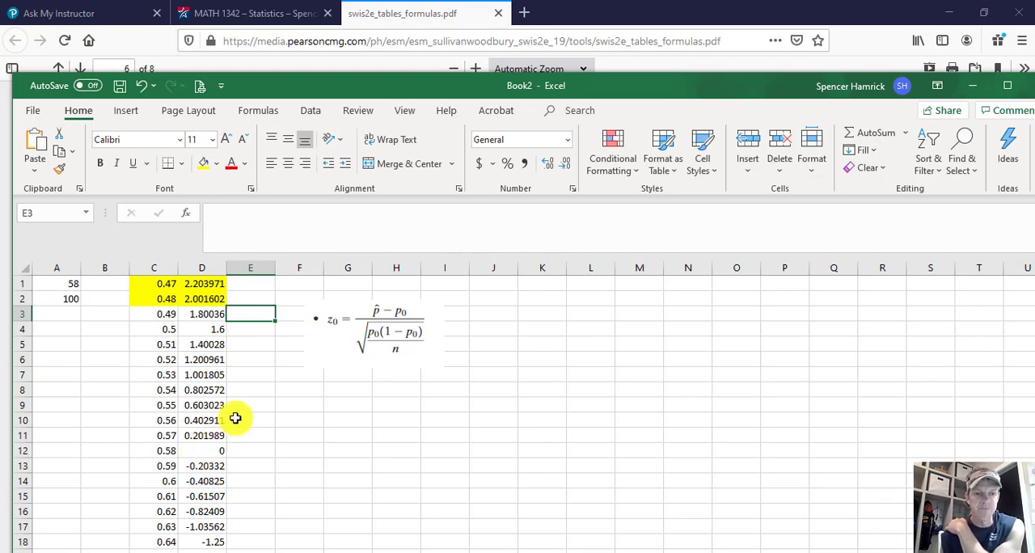
# Shade the 0.68 and 0.69 rows yellow as rejected proportions.
pyautogui.scroll(-3)
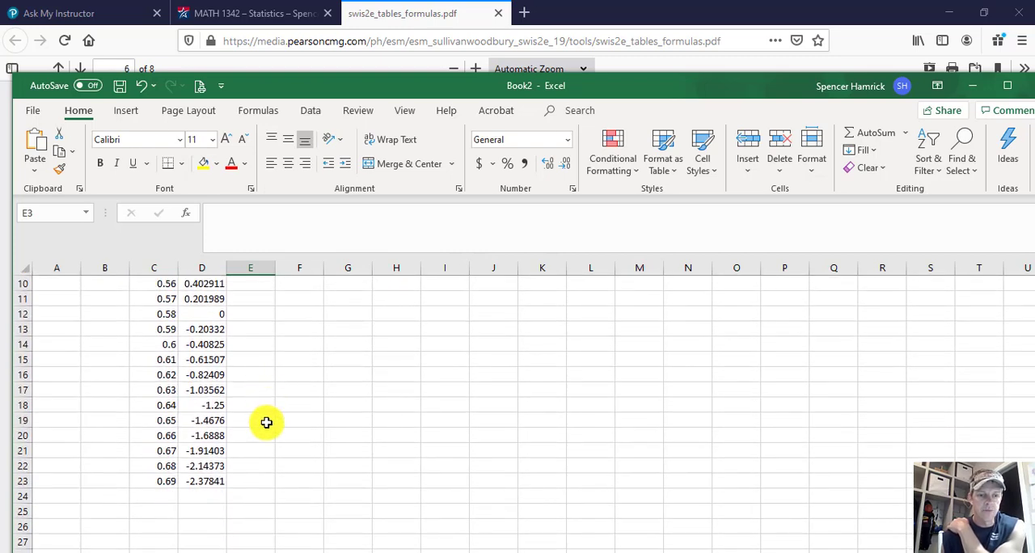
pyautogui.moveTo(244, 452)
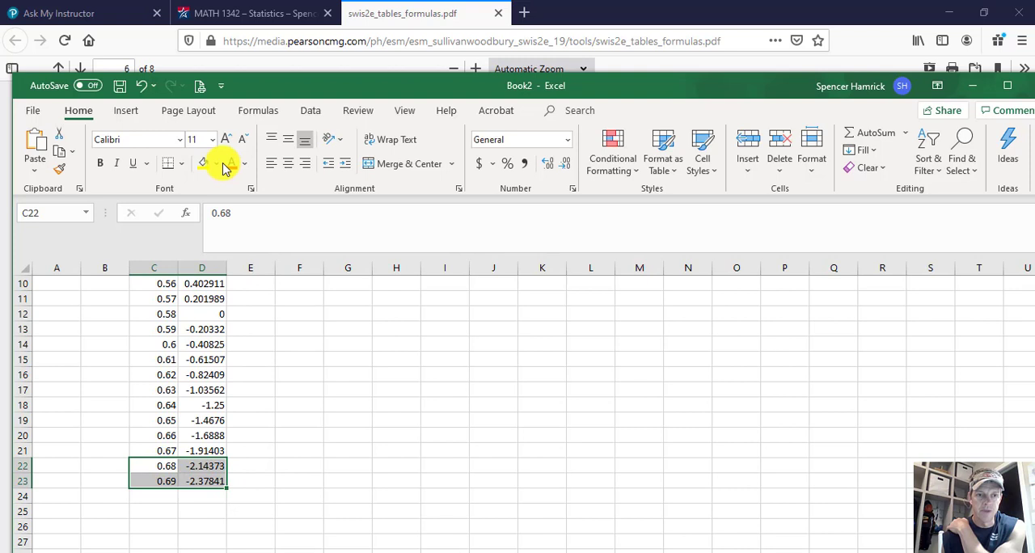
pyautogui.click(204, 164)
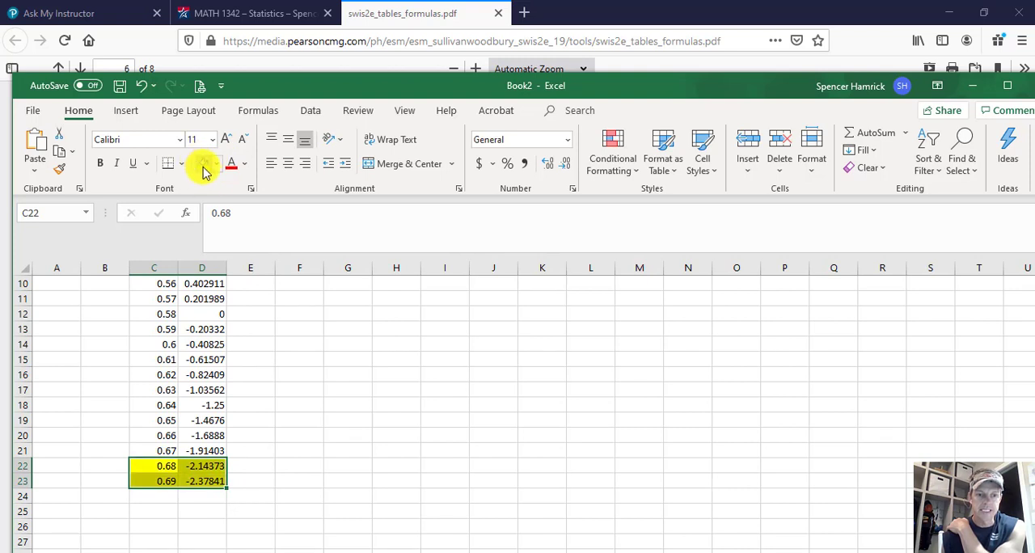
pyautogui.click(300, 435)
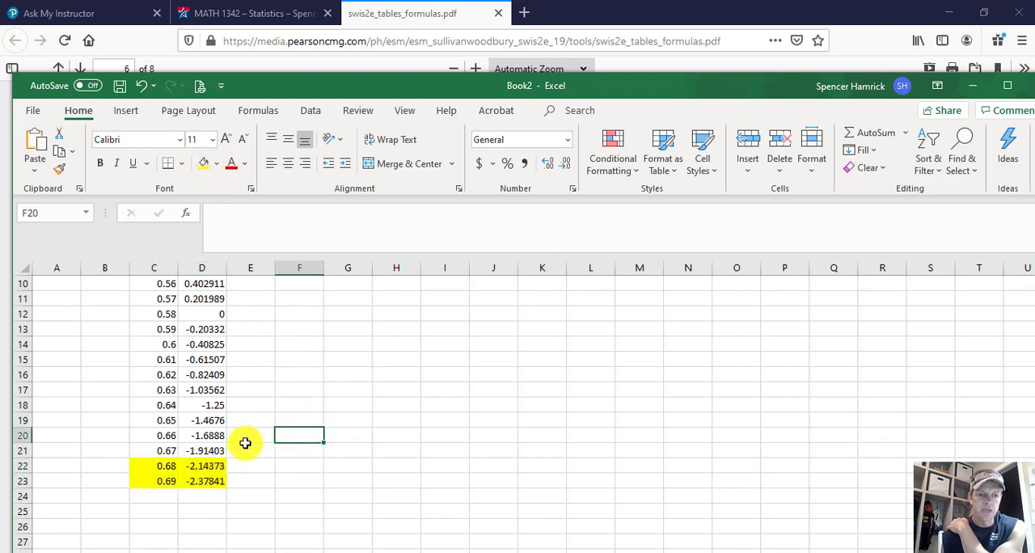
pyautogui.scroll(3)
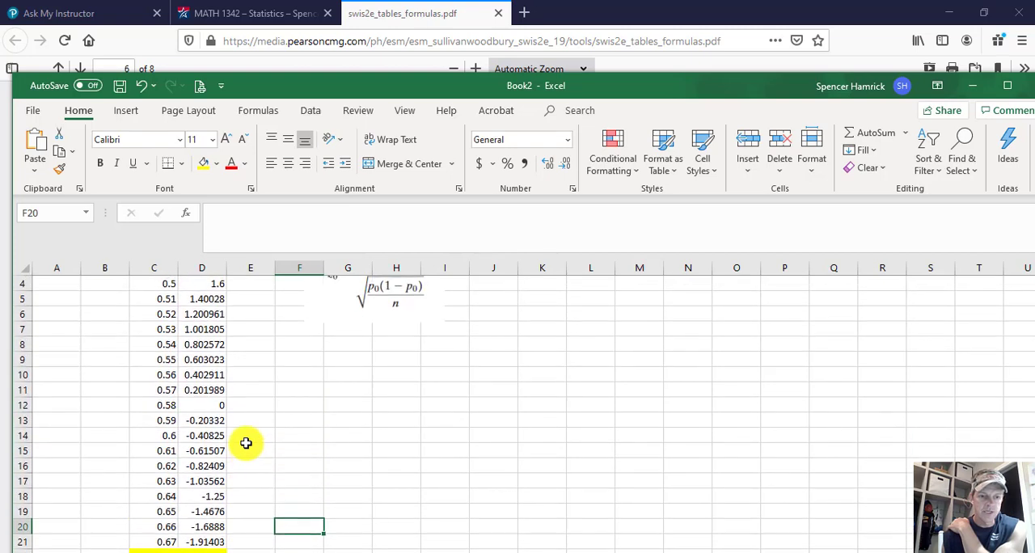
pyautogui.scroll(-3)
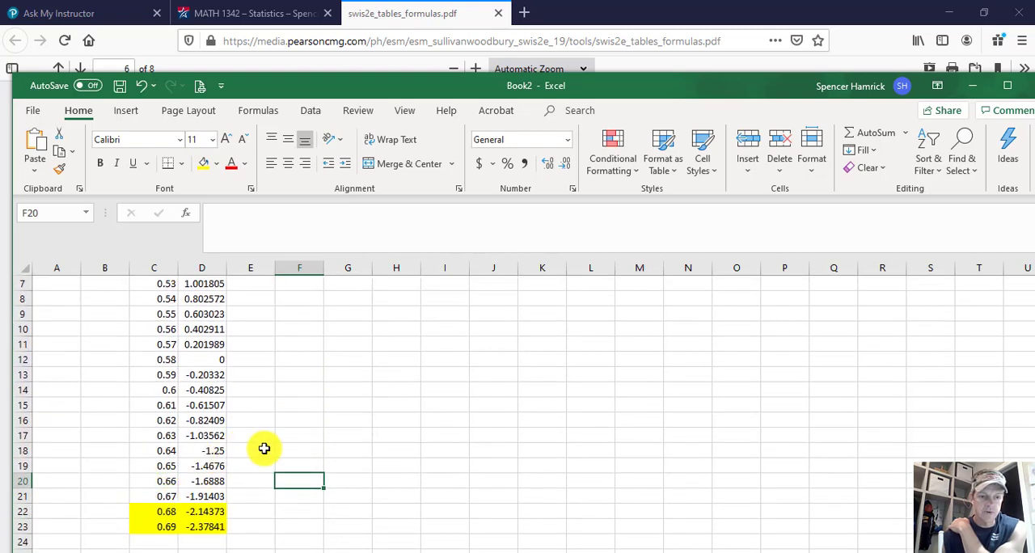
pyautogui.scroll(3)
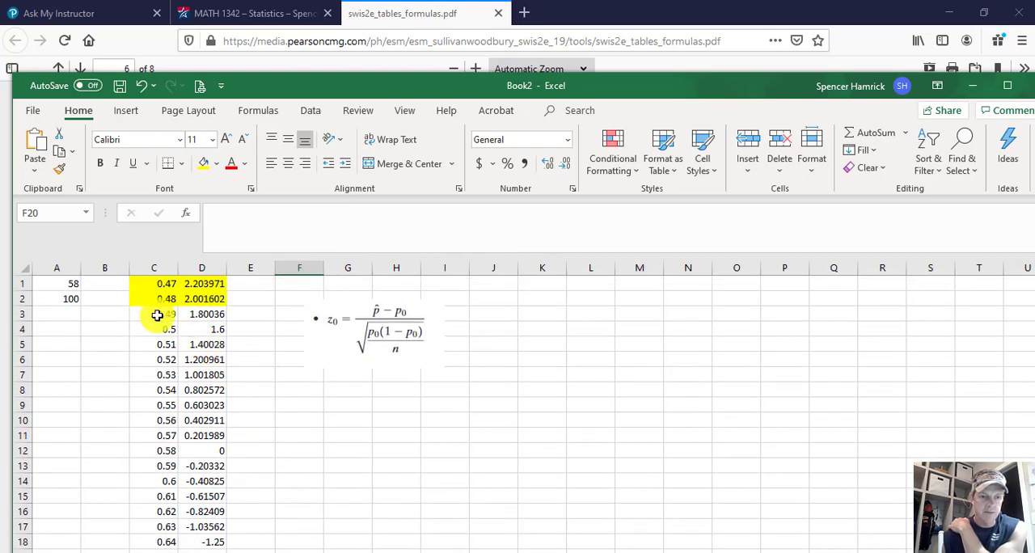
pyautogui.click(254, 13)
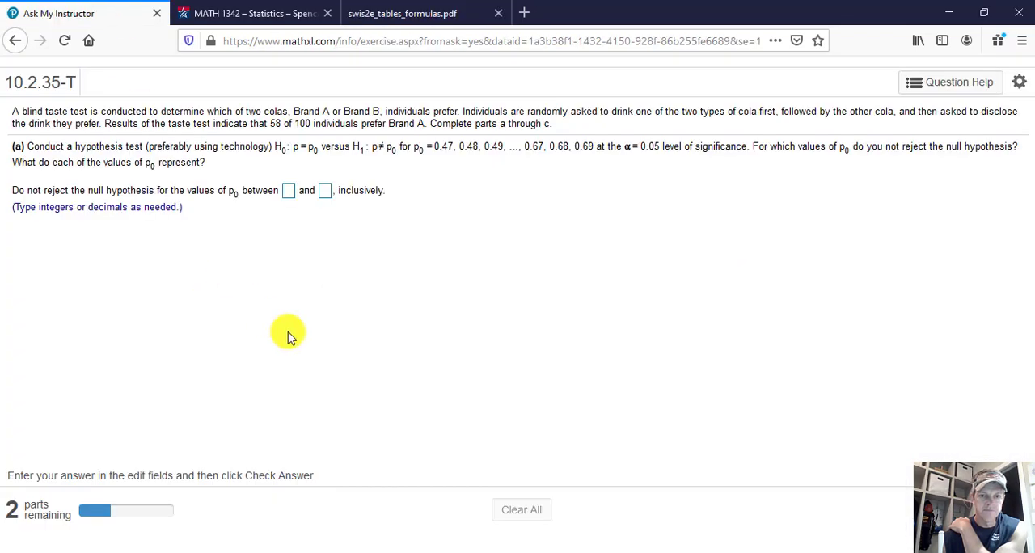
# Submit 0.49 and 0.67 as the part (a) bounds and dismiss the Well done message.
pyautogui.click(288, 190)
pyautogui.write('0.49')
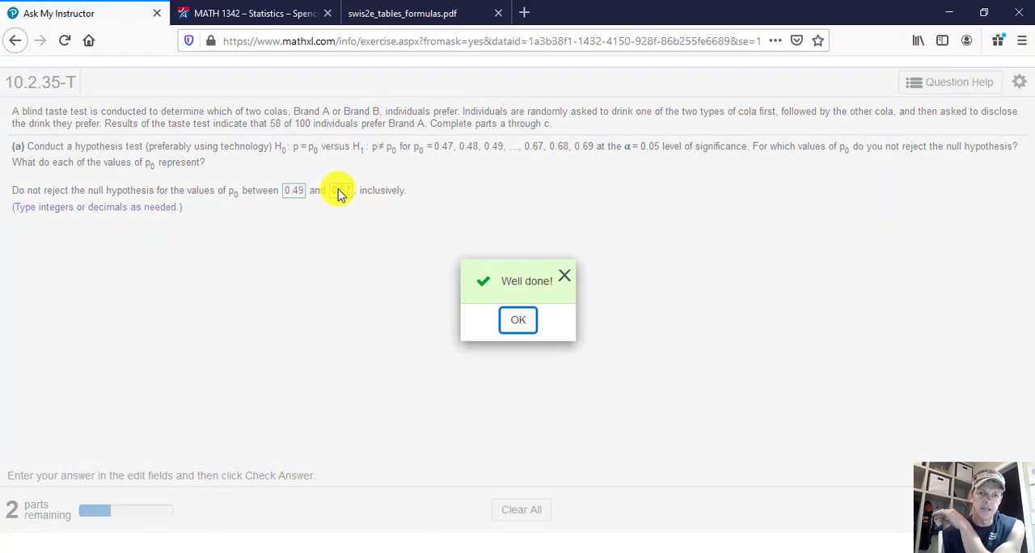
pyautogui.click(518, 320)
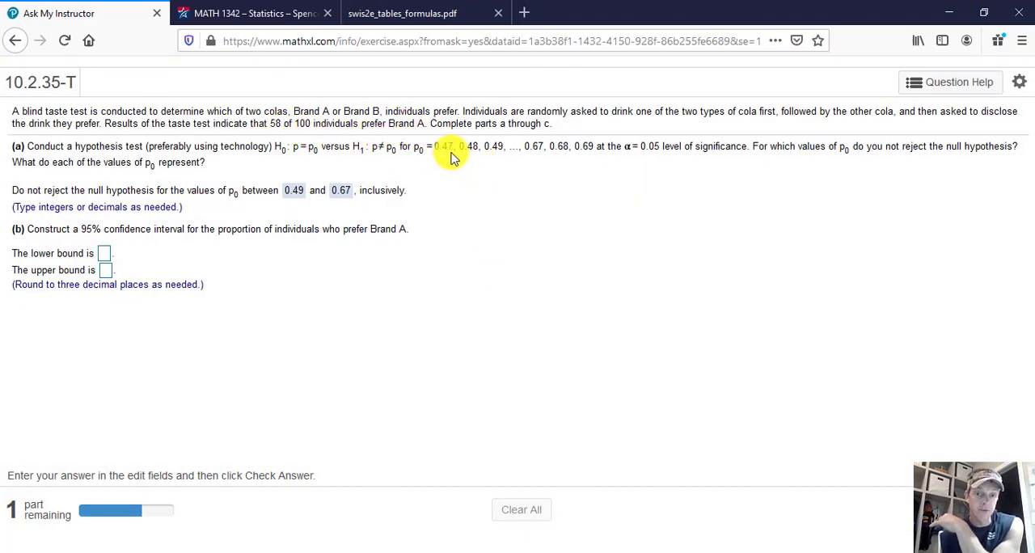
pyautogui.moveTo(564, 213)
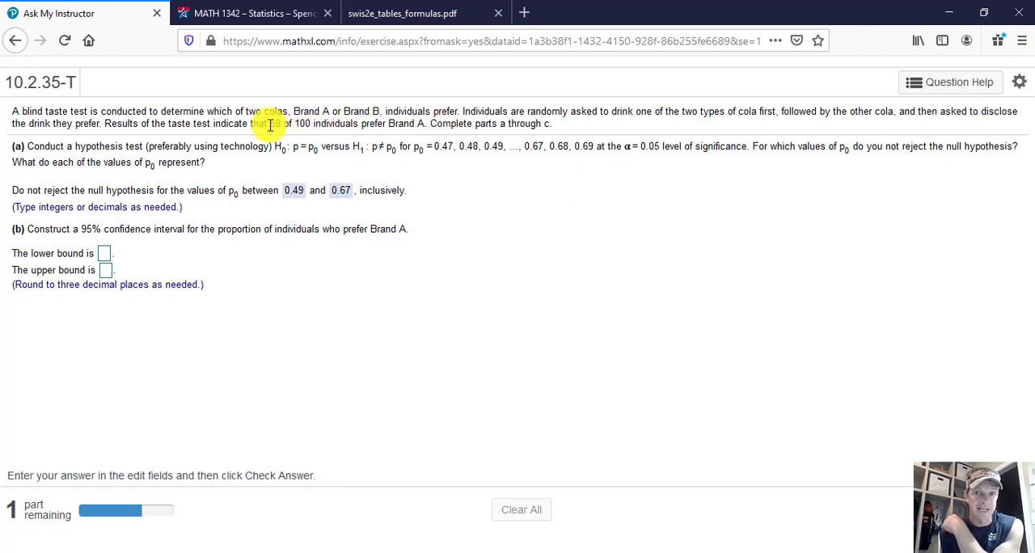
pyautogui.moveTo(445, 152)
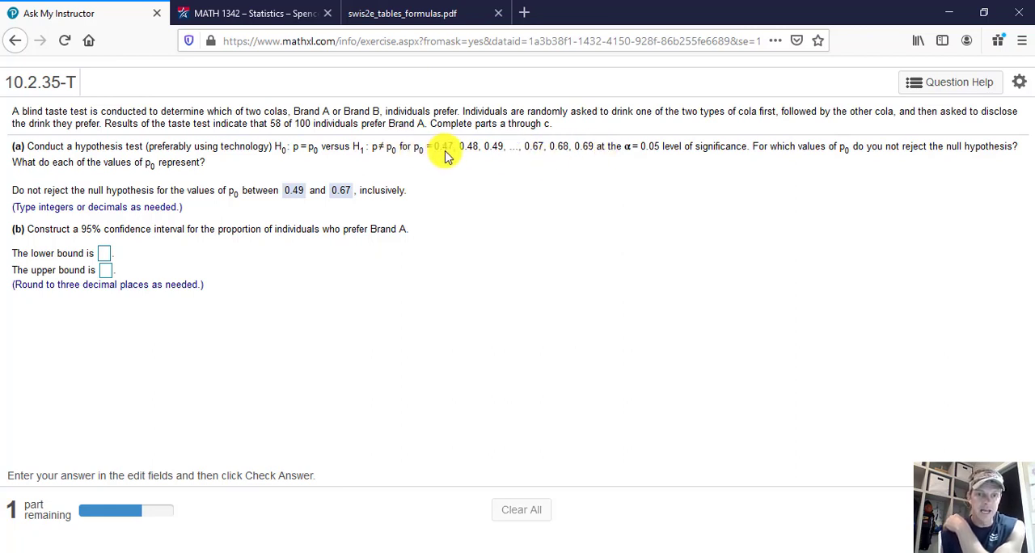
pyautogui.moveTo(279, 130)
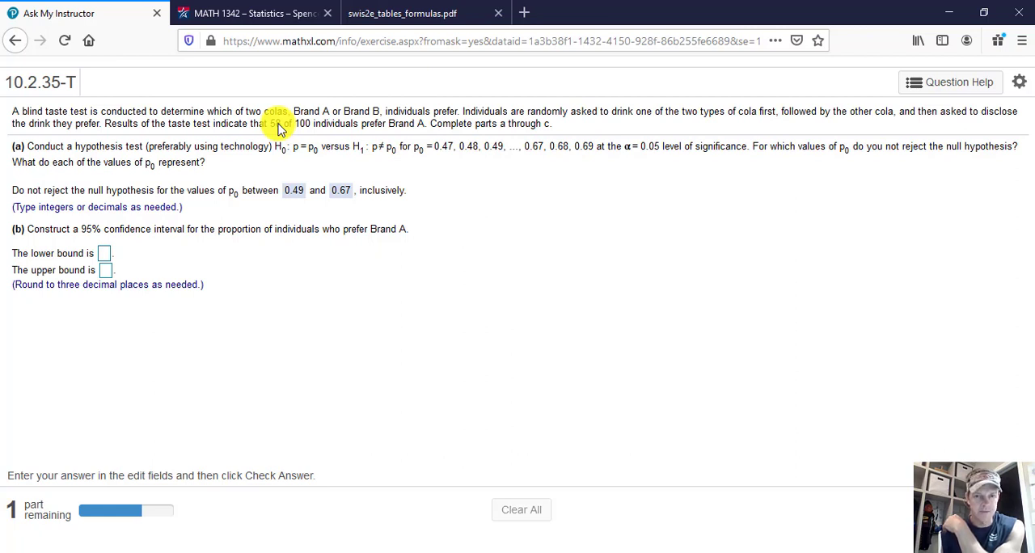
pyautogui.moveTo(104, 253)
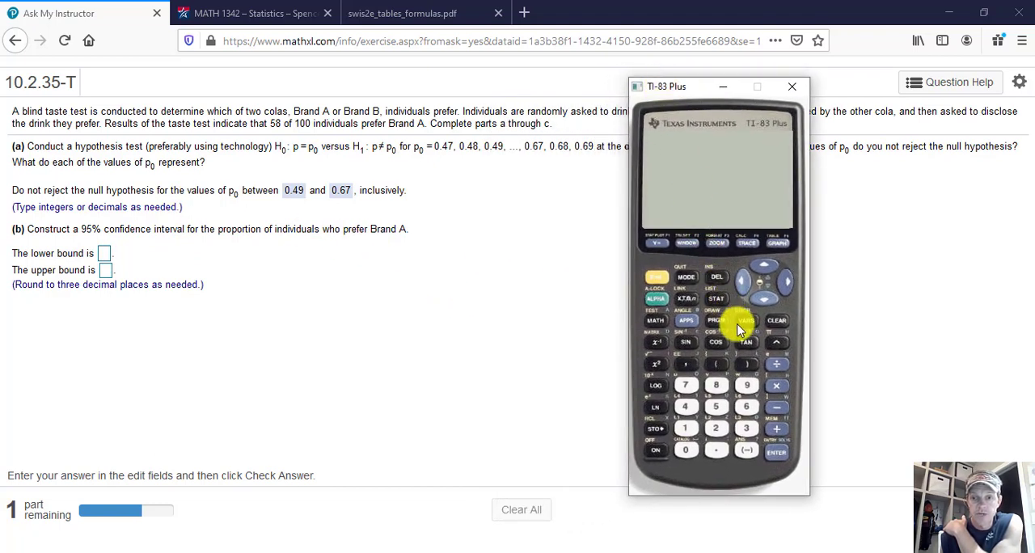
# Run a two-sided 1-PropZTest with x=58, n=100 against p0 = 0.47.
pyautogui.click(716, 299)
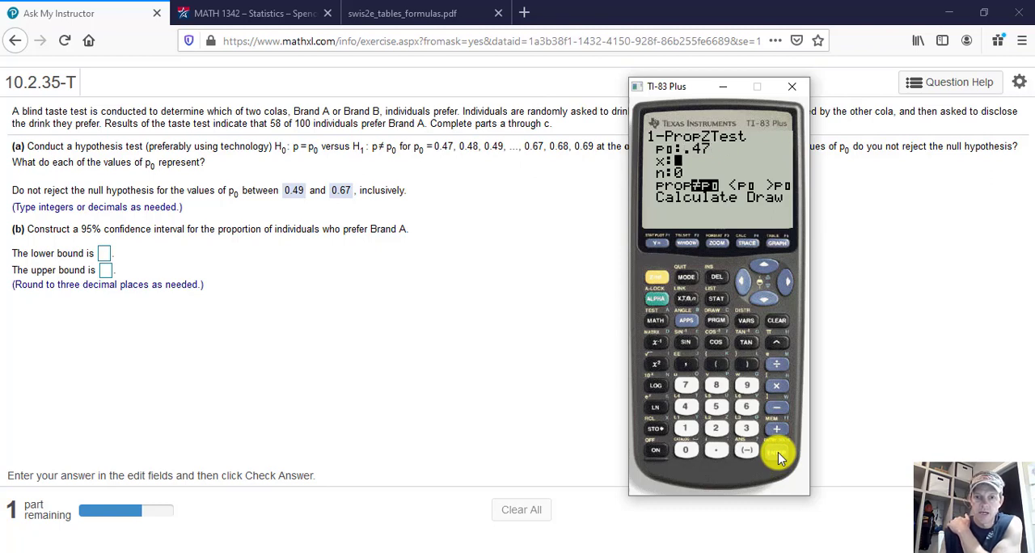
pyautogui.write('8')
pyautogui.click(683, 173)
pyautogui.write('100')
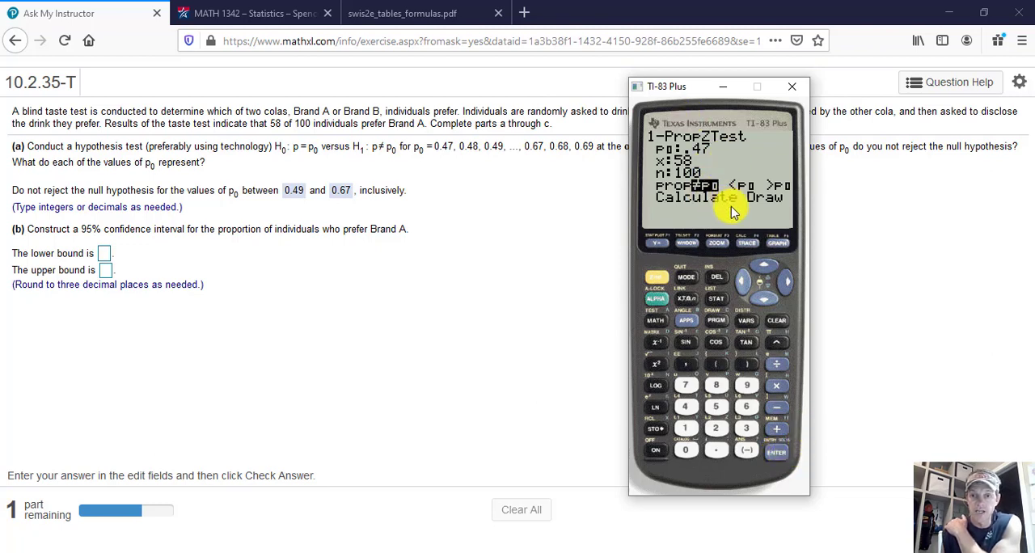
pyautogui.click(780, 453)
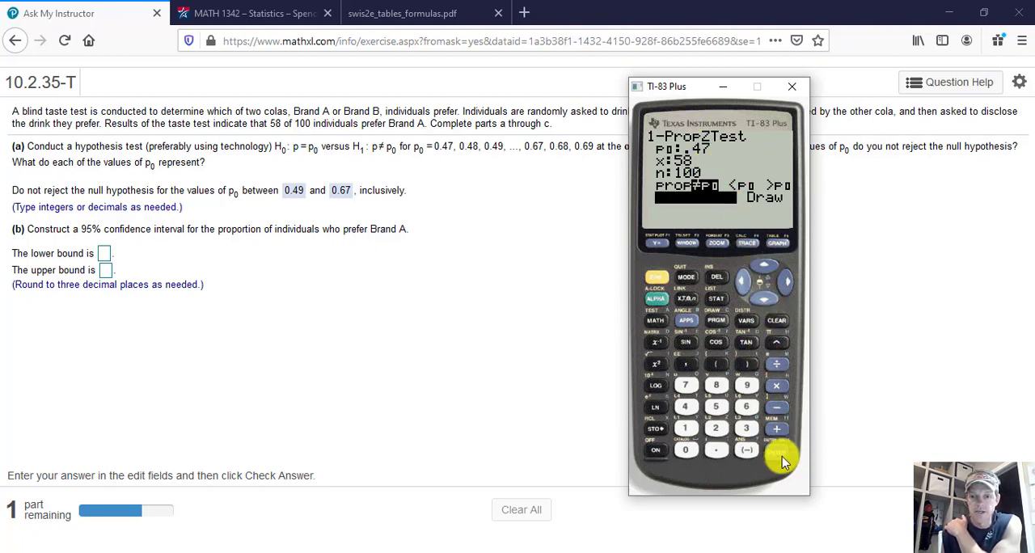
pyautogui.click(776, 451)
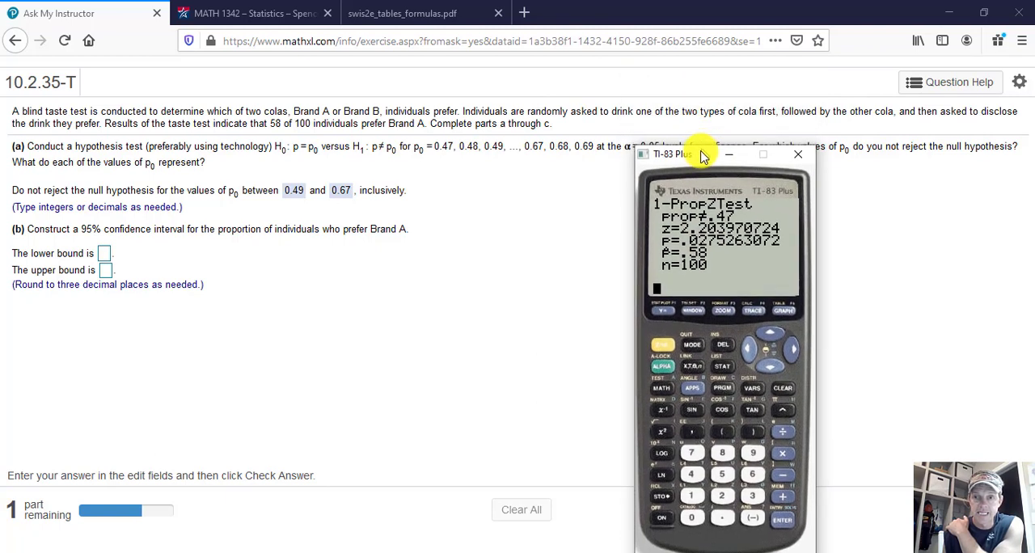
# Rerun the 1-PropZTest for the next p0 value, 0.48.
pyautogui.moveTo(700, 155); pyautogui.dragTo(664, 179)
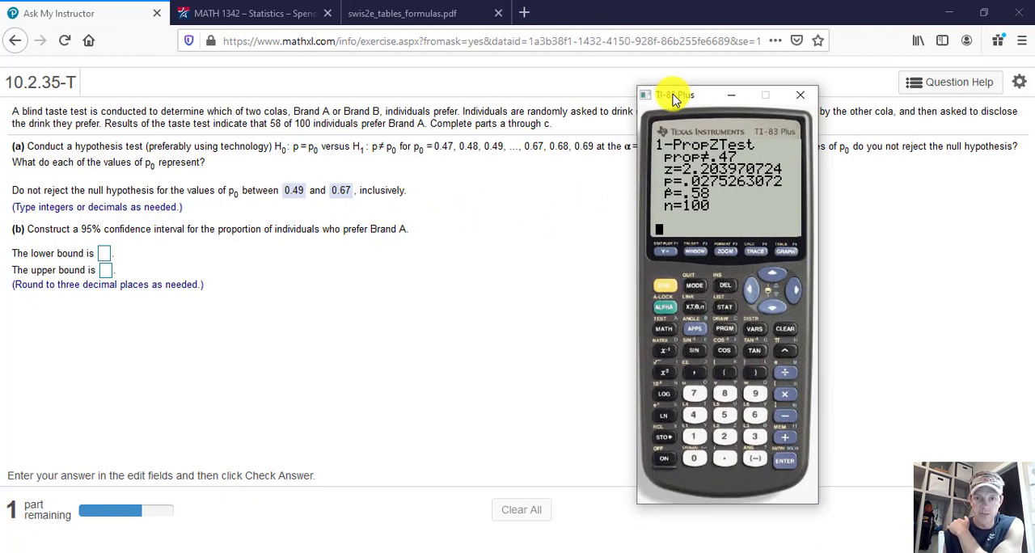
pyautogui.click(724, 305)
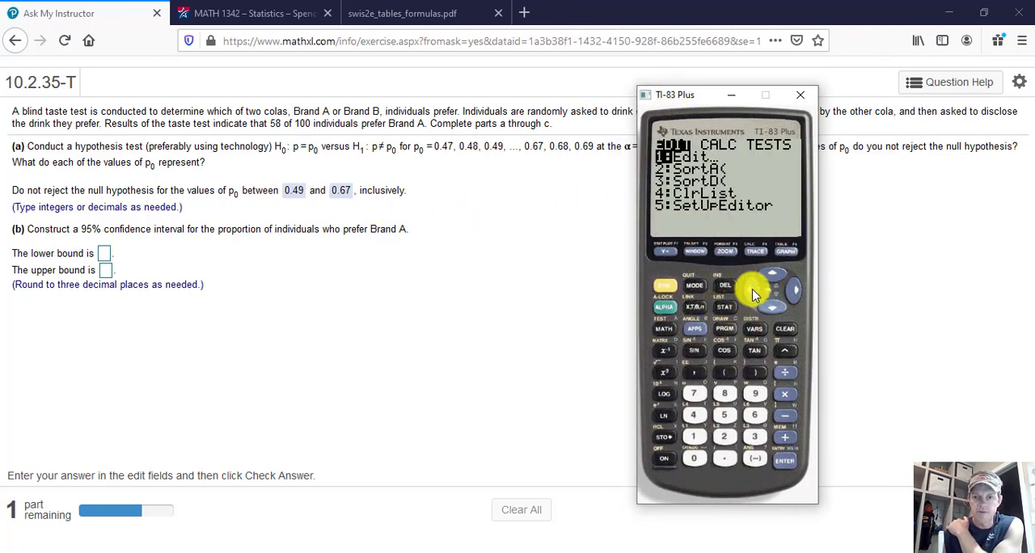
pyautogui.click(795, 289)
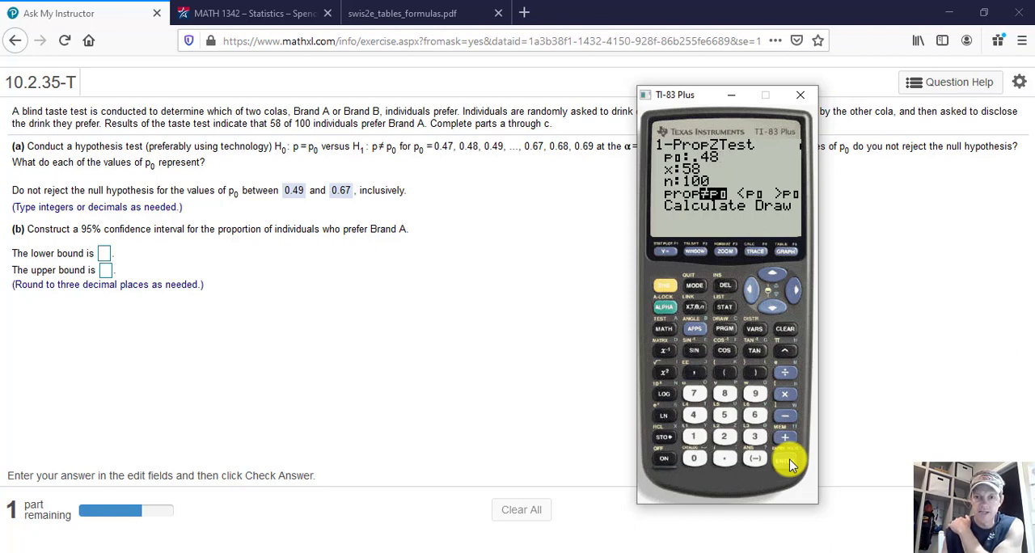
pyautogui.click(783, 460)
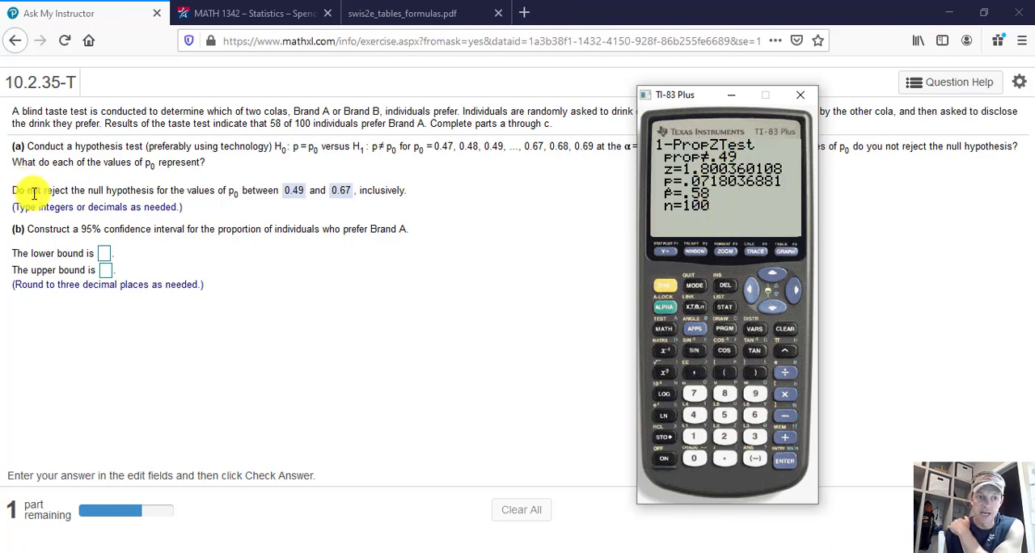
pyautogui.moveTo(295, 201)
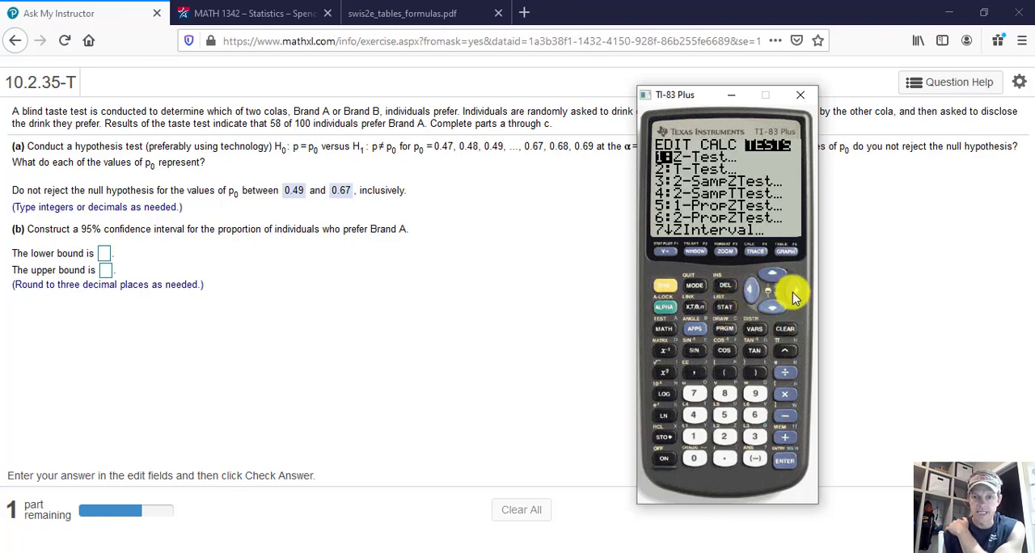
# Calculate a 1-PropZInt with x=58, n=100 and C-Level 0.95.
pyautogui.click(772, 299)
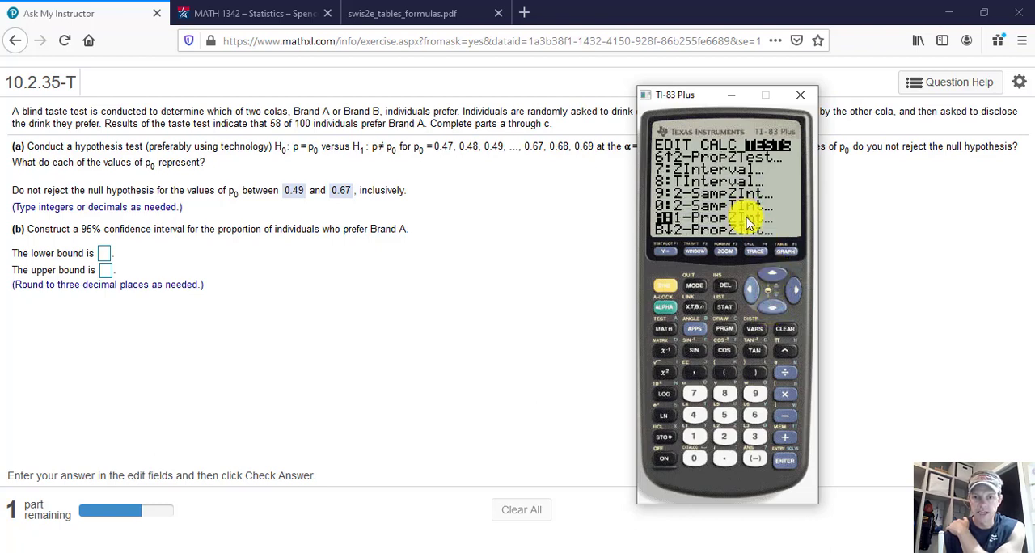
pyautogui.click(783, 461)
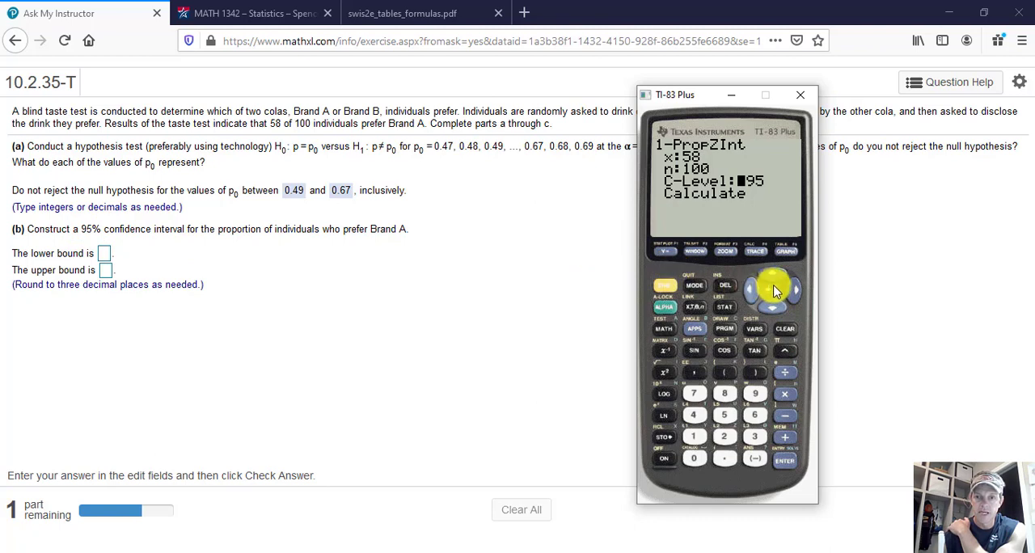
pyautogui.click(784, 460)
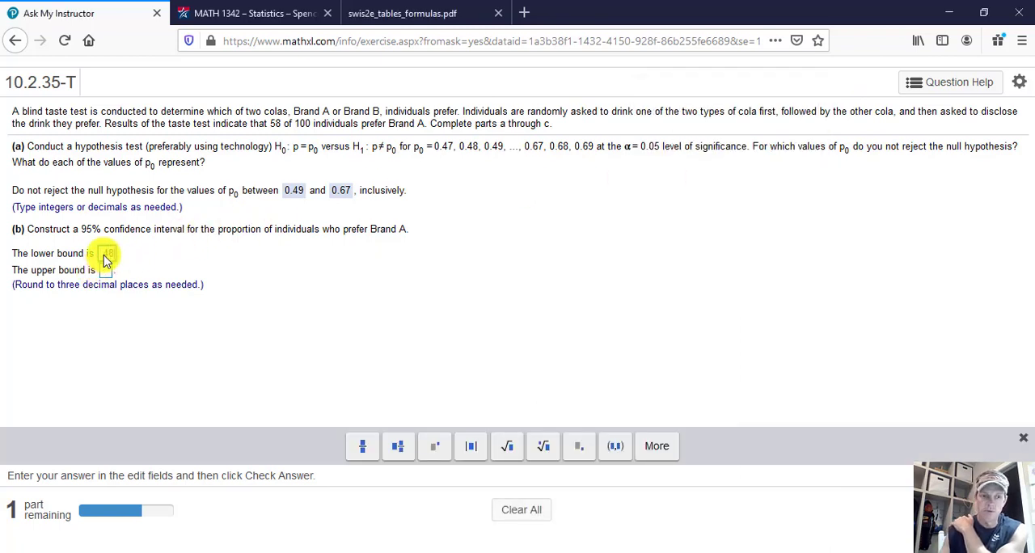
# Enter .483 as the part (b) confidence interval lower bound.
pyautogui.write('483')
pyautogui.click(106, 270)
pyautogui.write('.677')
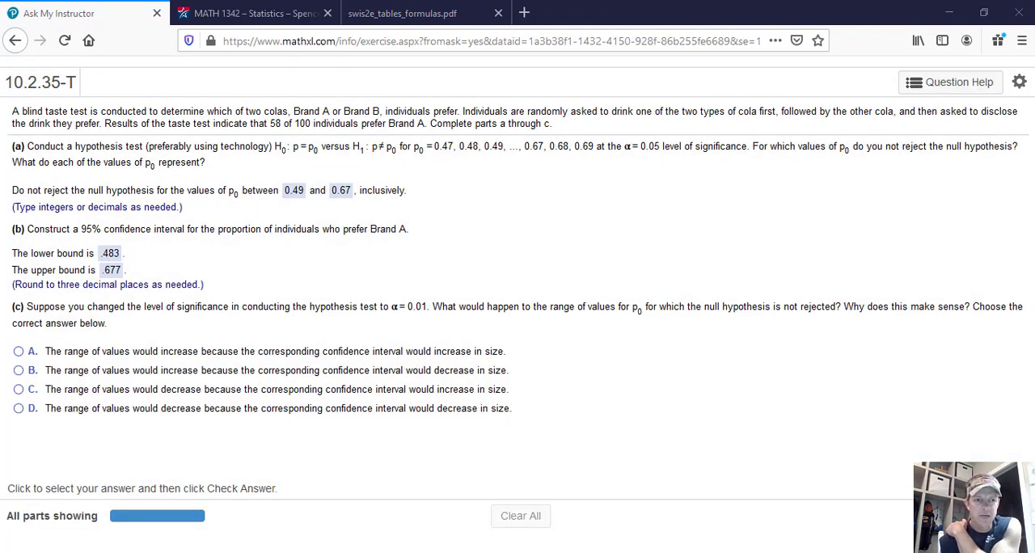
pyautogui.moveTo(119, 259)
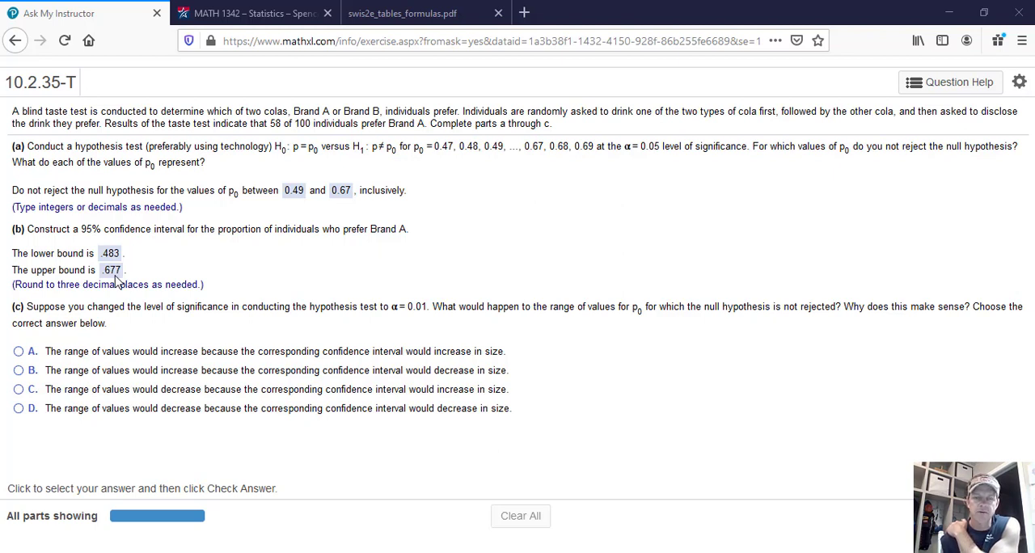
pyautogui.moveTo(662, 163)
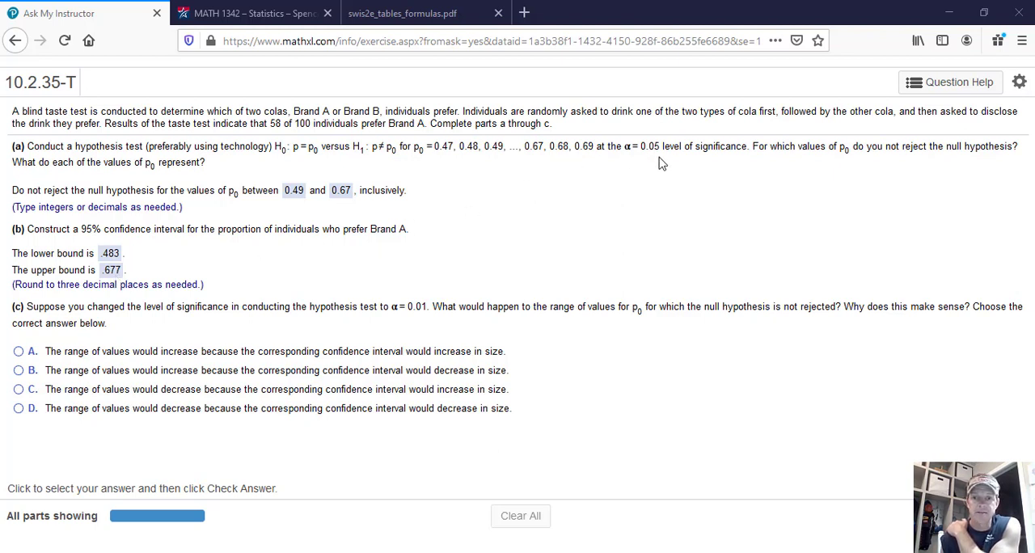
pyautogui.moveTo(655, 164)
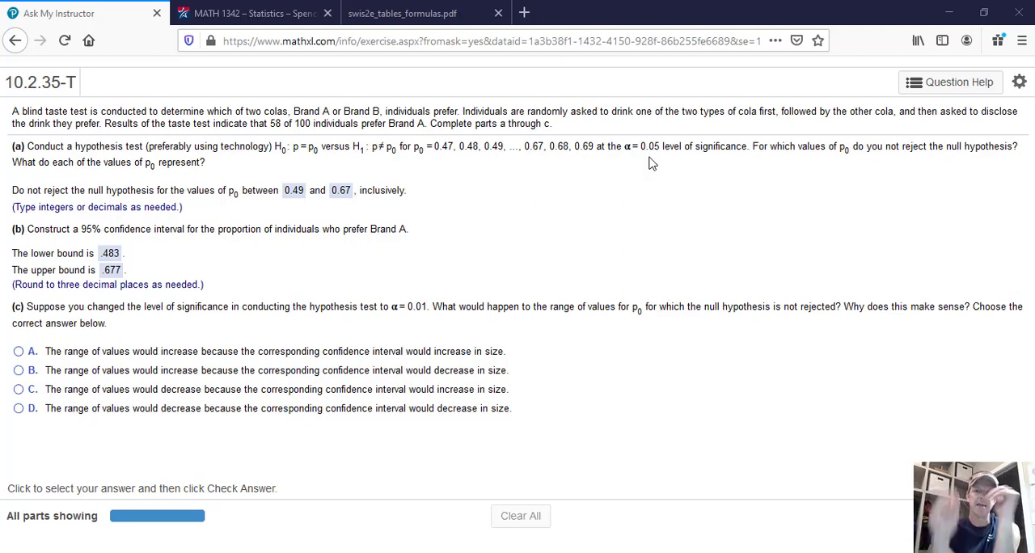
pyautogui.moveTo(440, 168)
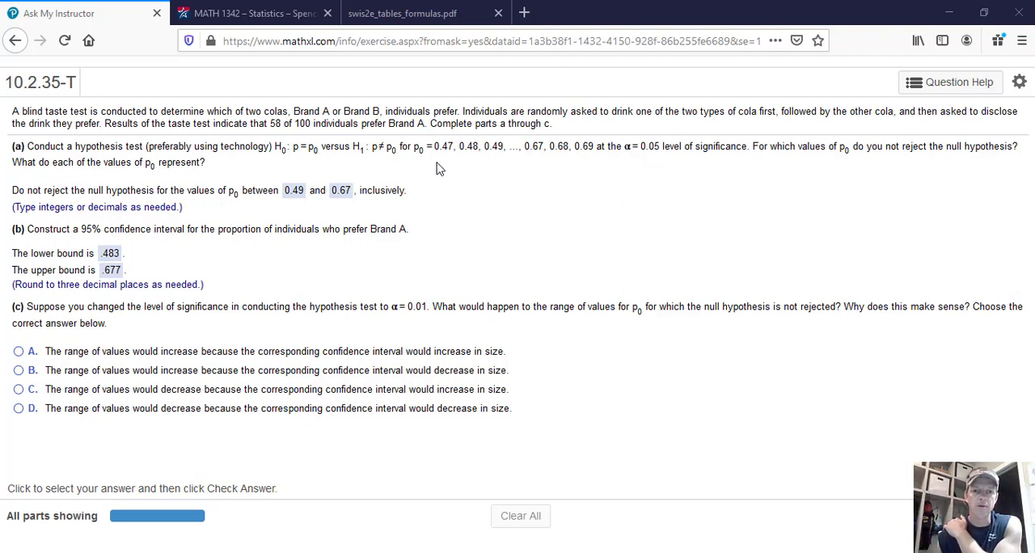
pyautogui.moveTo(477, 154)
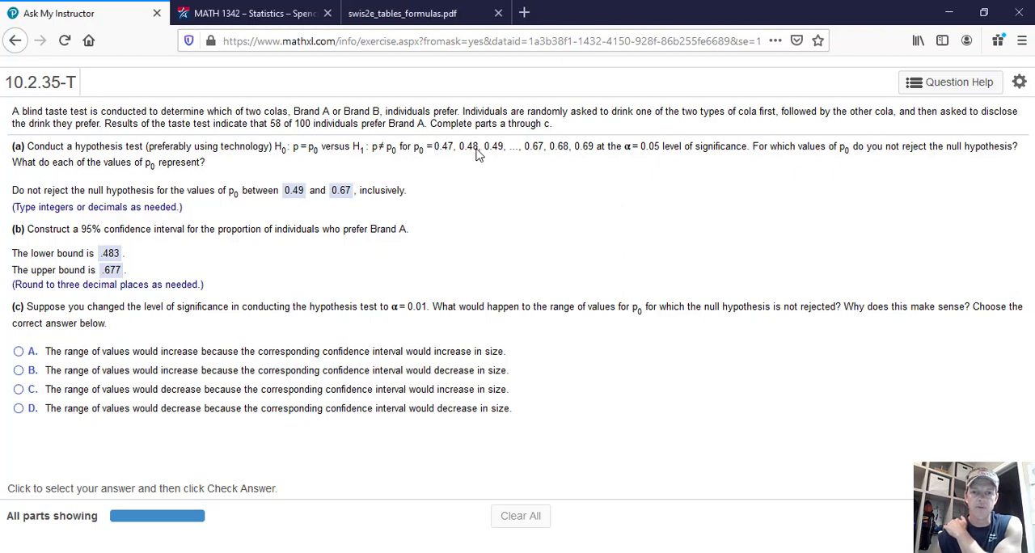
pyautogui.moveTo(162, 264)
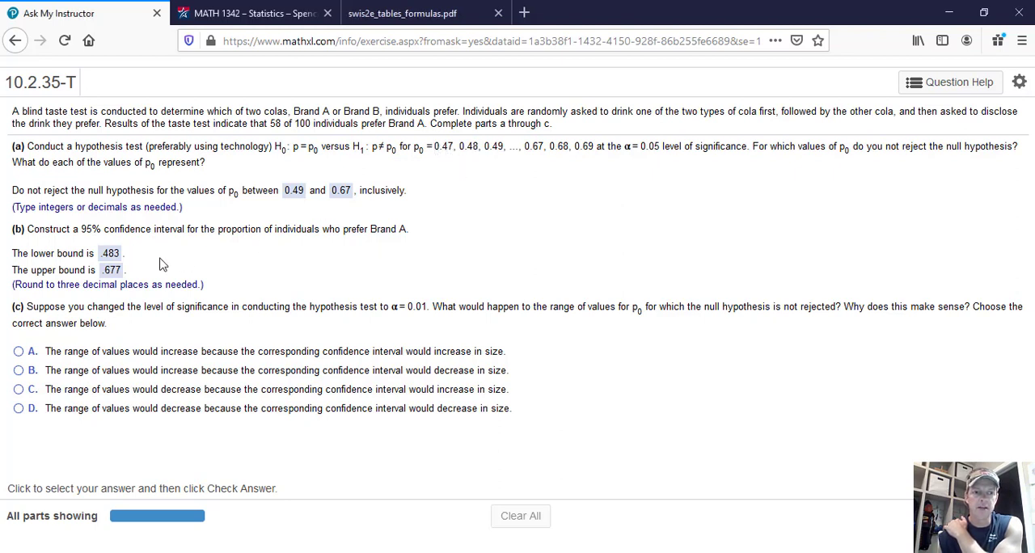
pyautogui.moveTo(251, 186)
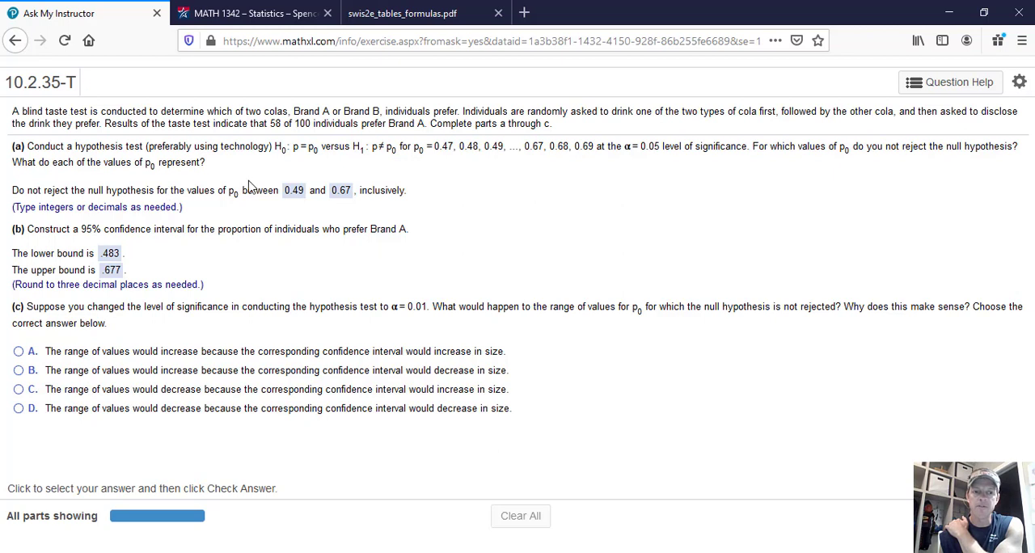
pyautogui.moveTo(117, 281)
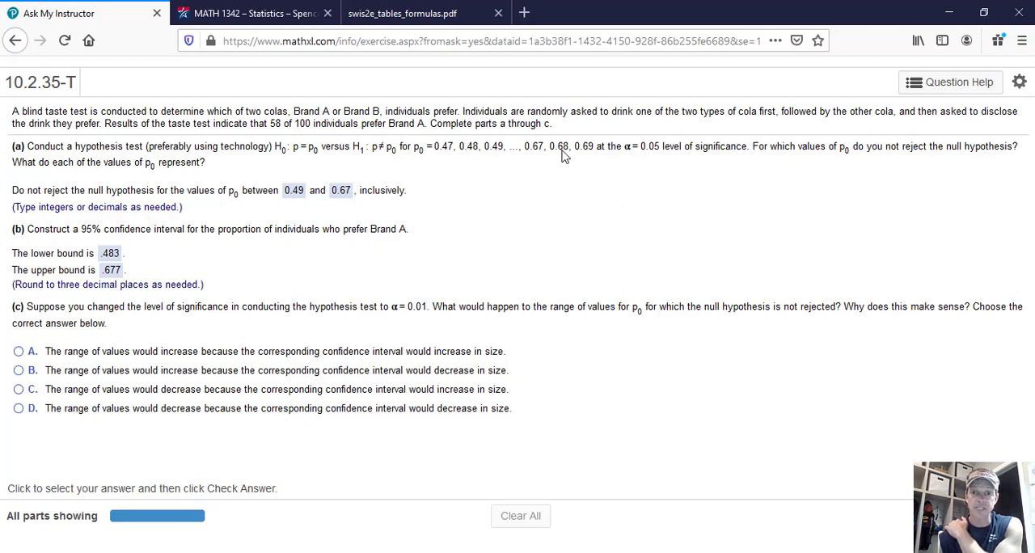
pyautogui.moveTo(593, 153)
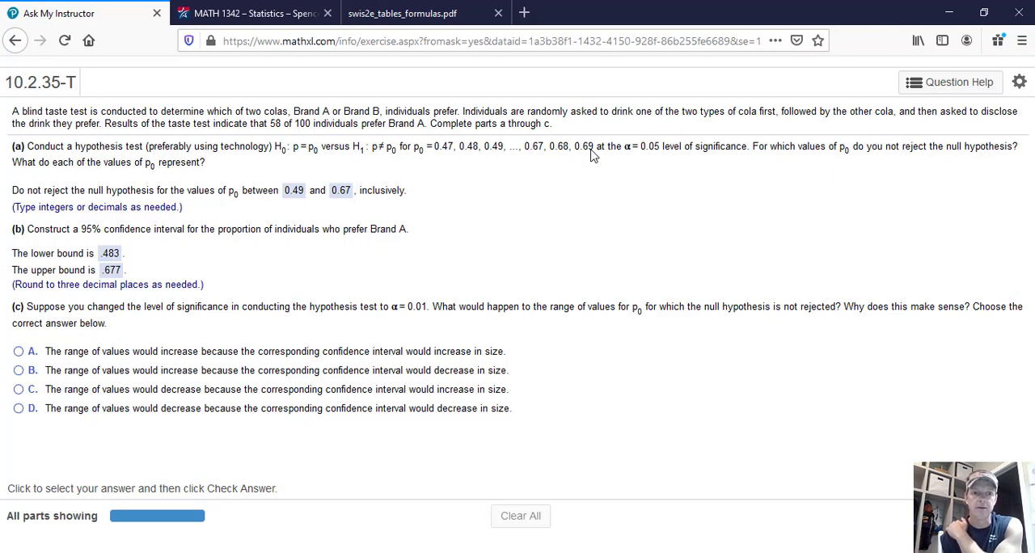
pyautogui.moveTo(145, 253)
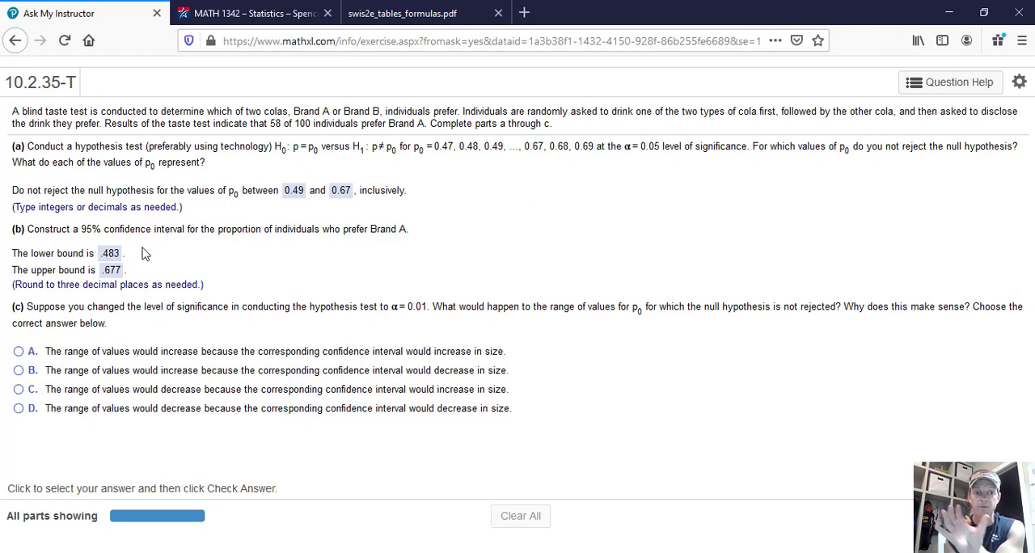
pyautogui.moveTo(31, 204)
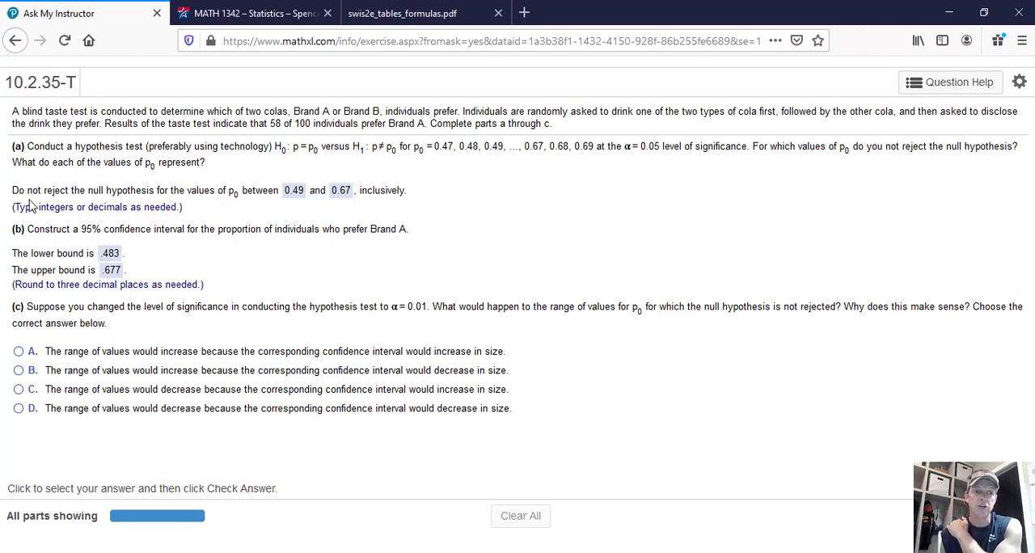
pyautogui.moveTo(198, 206)
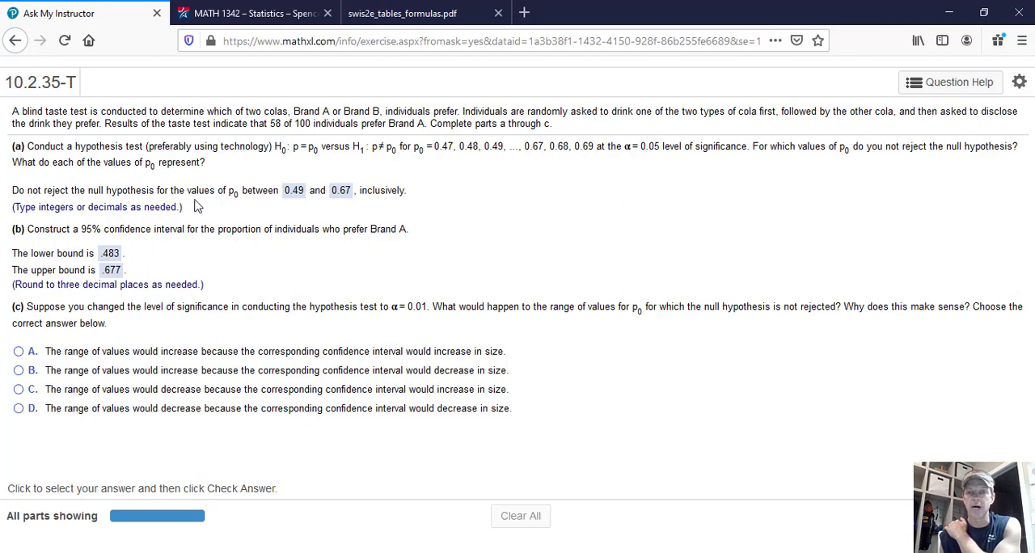
pyautogui.moveTo(298, 201)
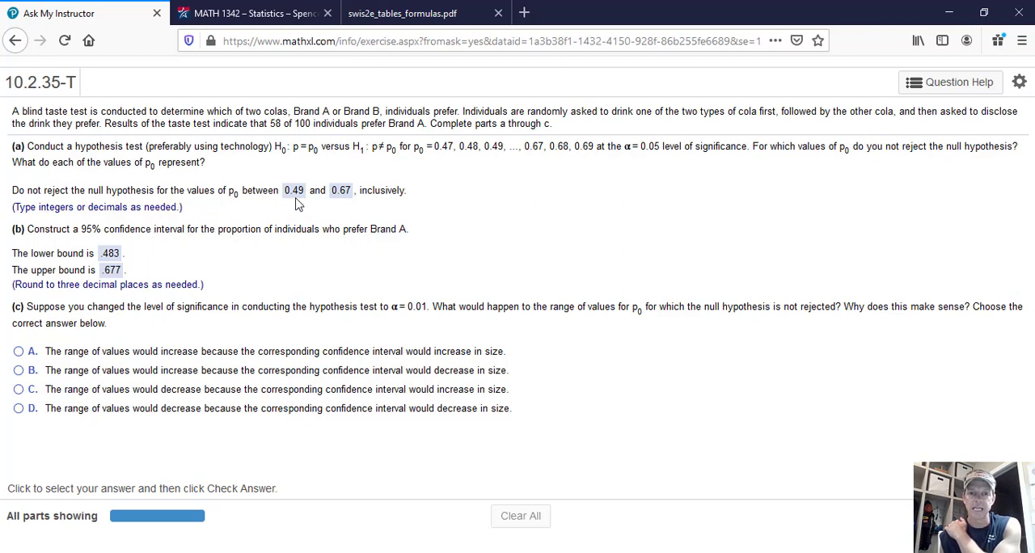
pyautogui.moveTo(94, 176)
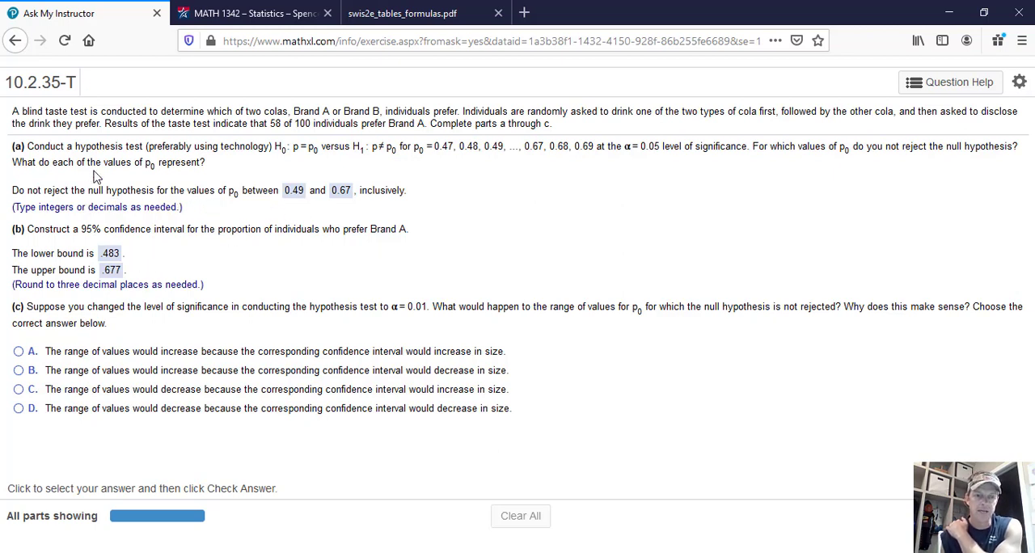
pyautogui.moveTo(117, 142)
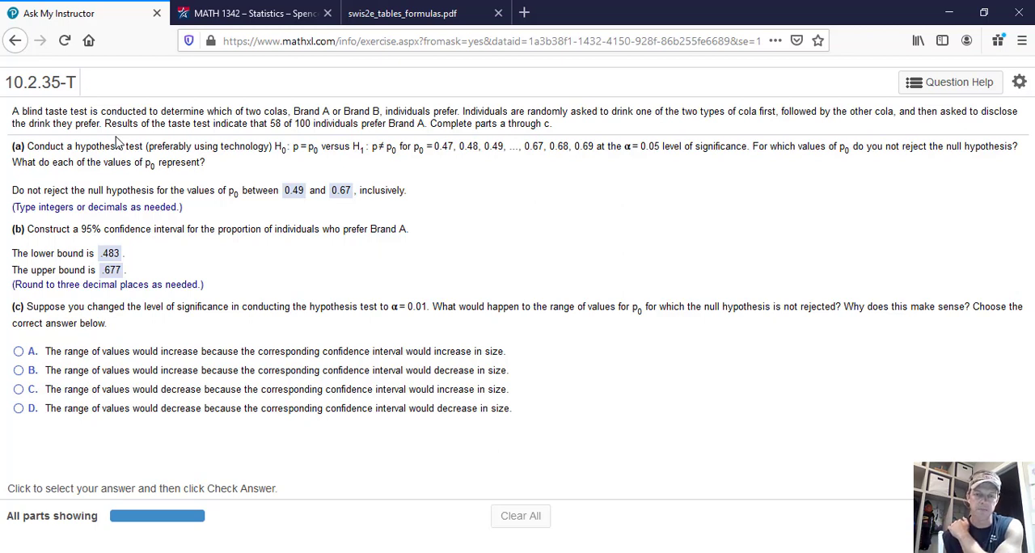
pyautogui.moveTo(50, 336)
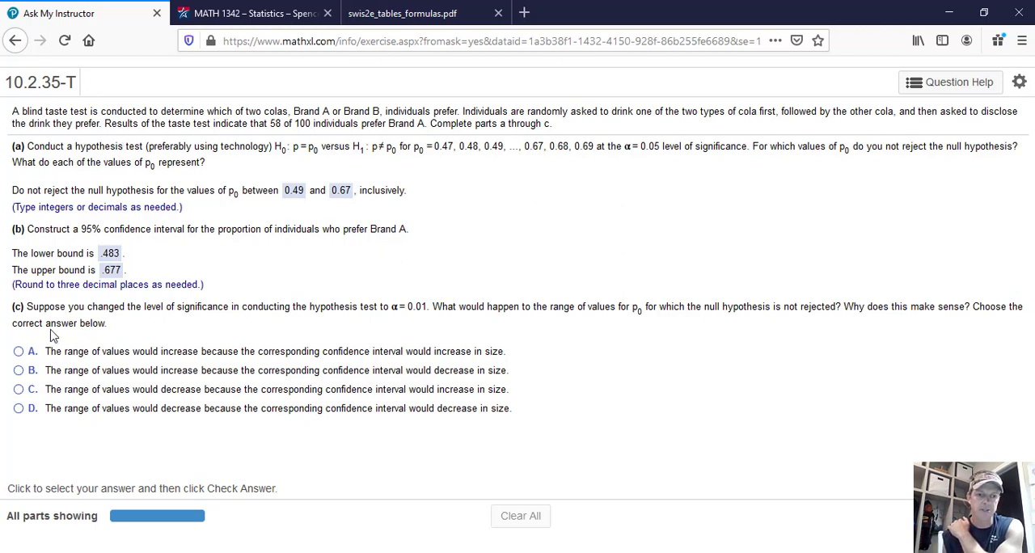
pyautogui.moveTo(251, 336)
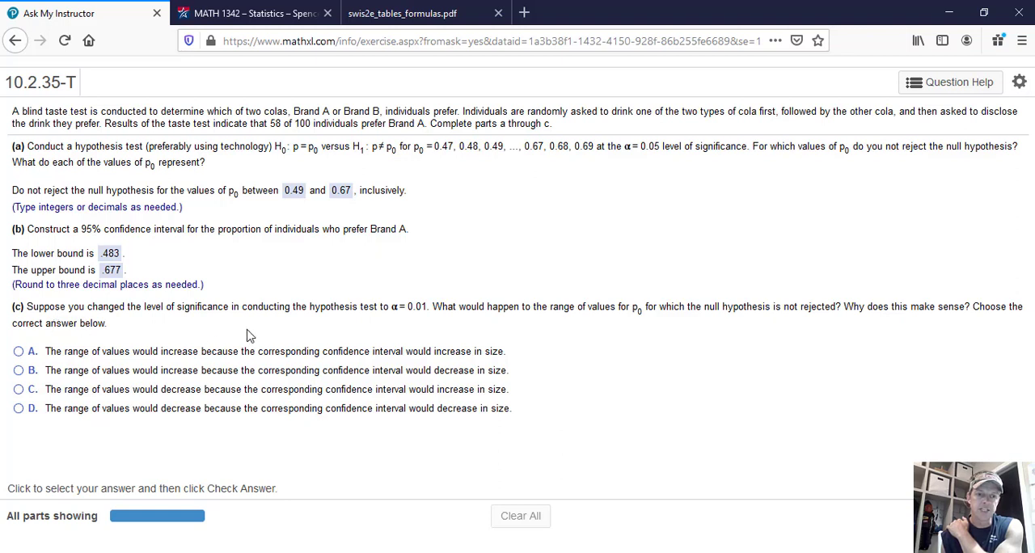
pyautogui.moveTo(419, 319)
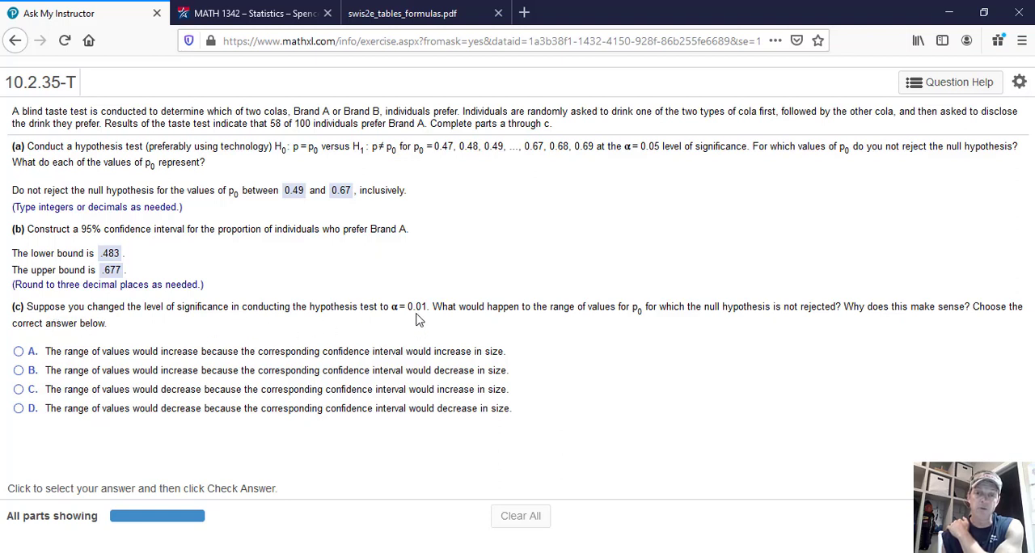
pyautogui.moveTo(419, 314)
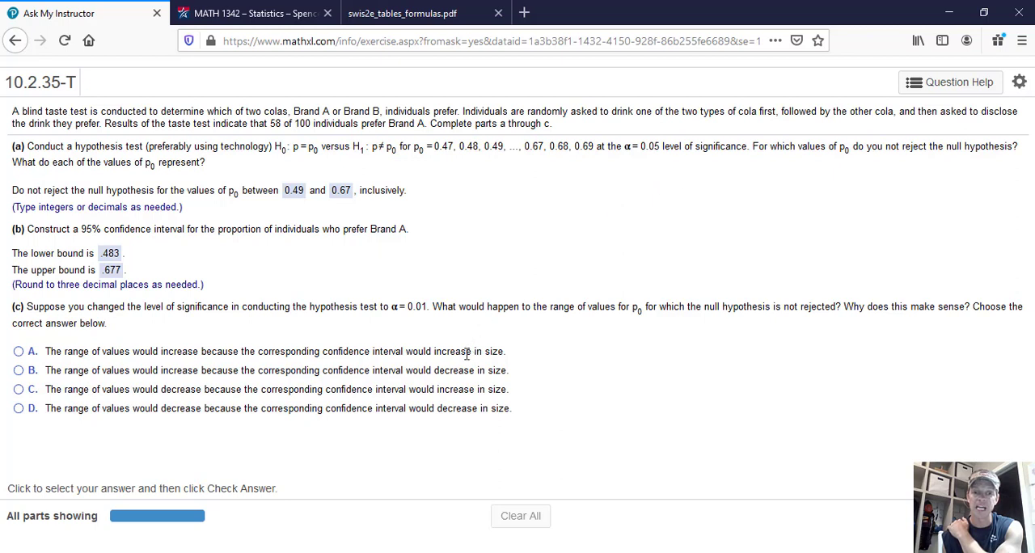
pyautogui.moveTo(436, 302)
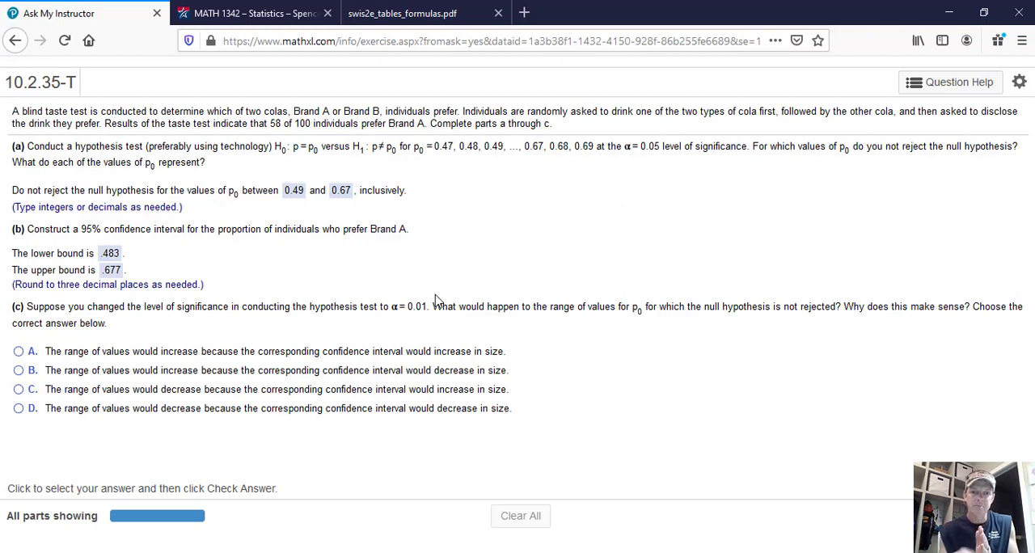
pyautogui.moveTo(193, 249)
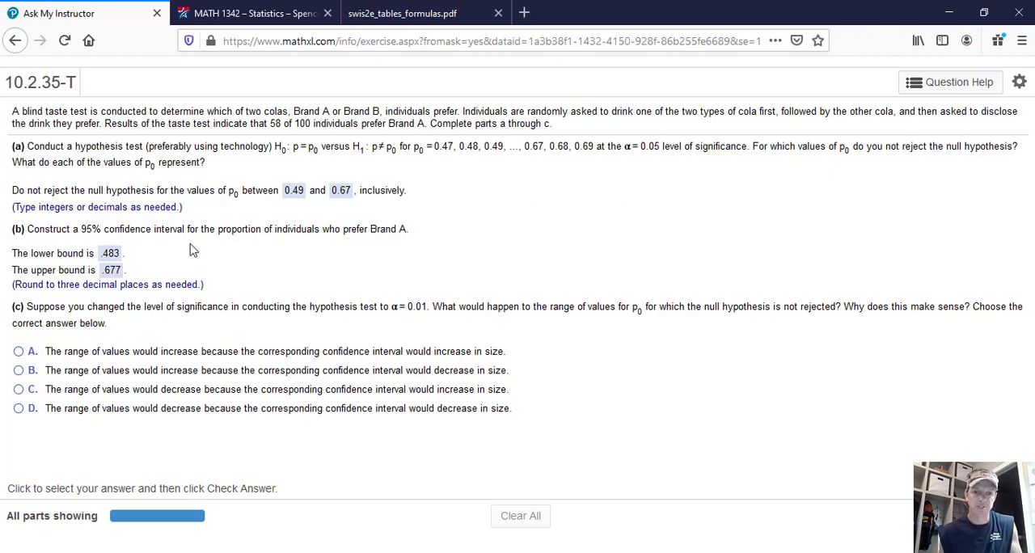
pyautogui.moveTo(88, 233)
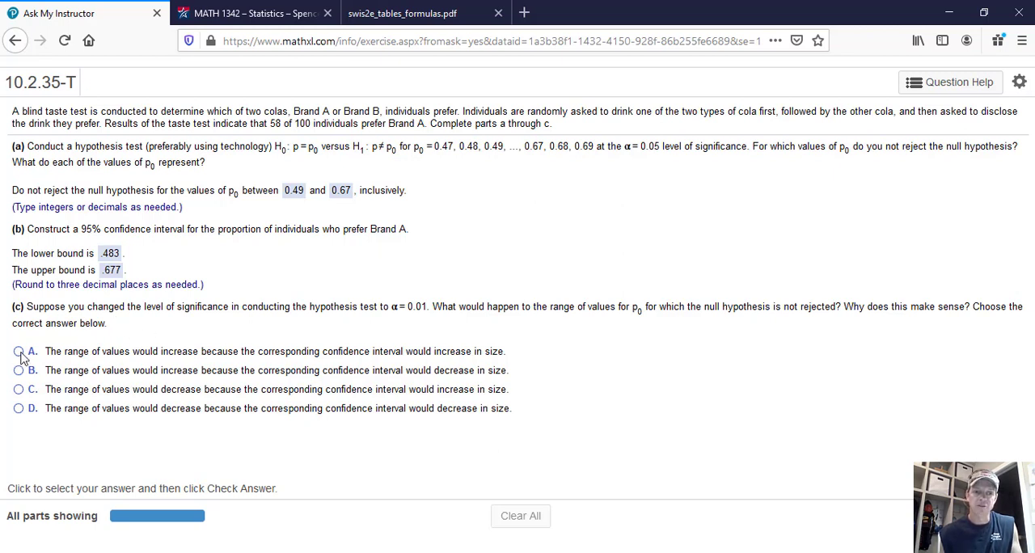
# Choose option A for part (c) and dismiss the Excellent! confirmation.
pyautogui.click(17, 351)
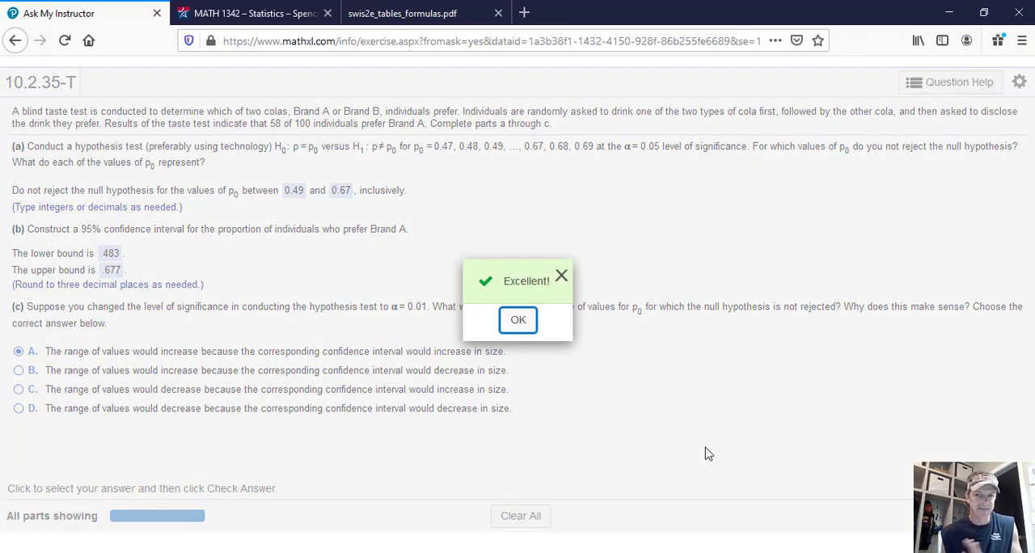
pyautogui.click(517, 319)
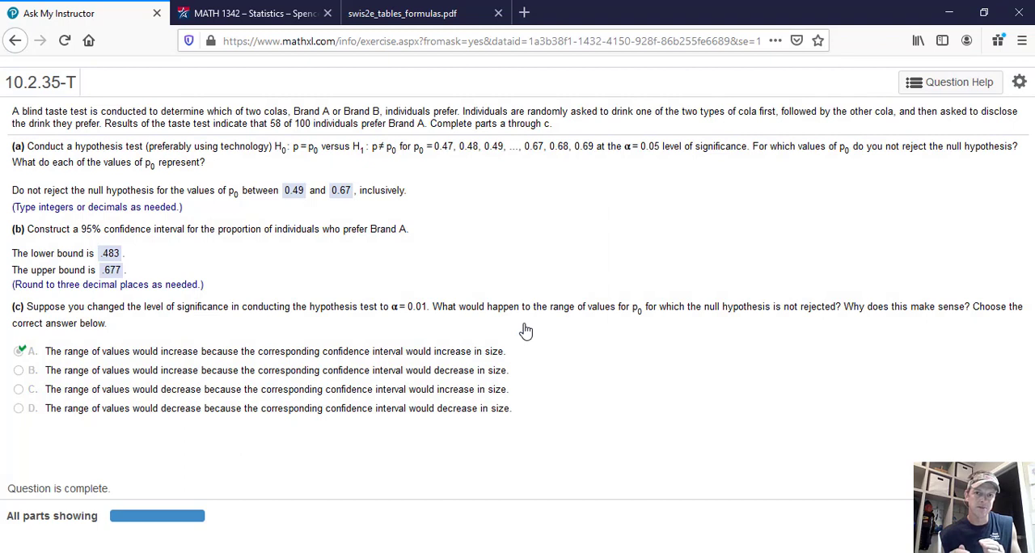